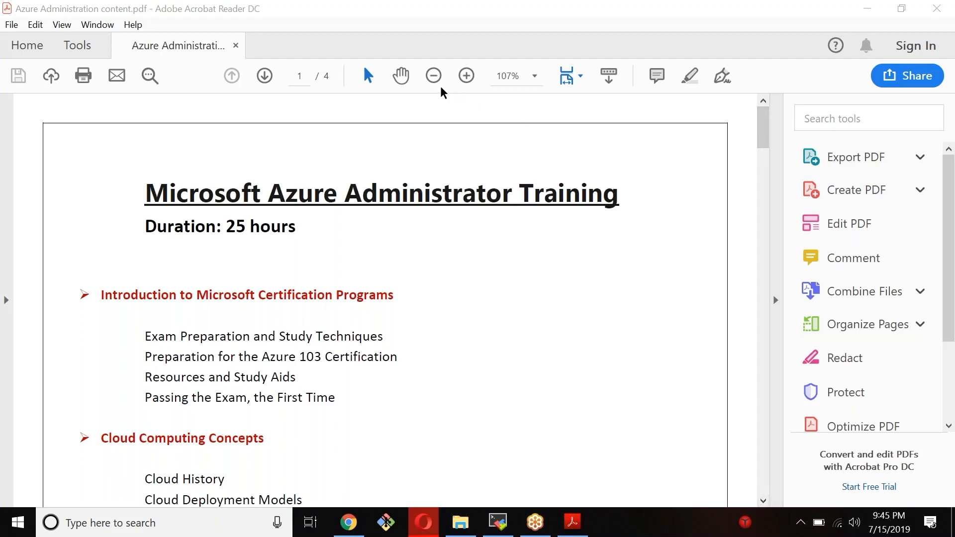
Step: Zoom the Azure Administrator outline's first page out from 107% to 100%
{"action": "left_click", "coordinate": [433, 76]}
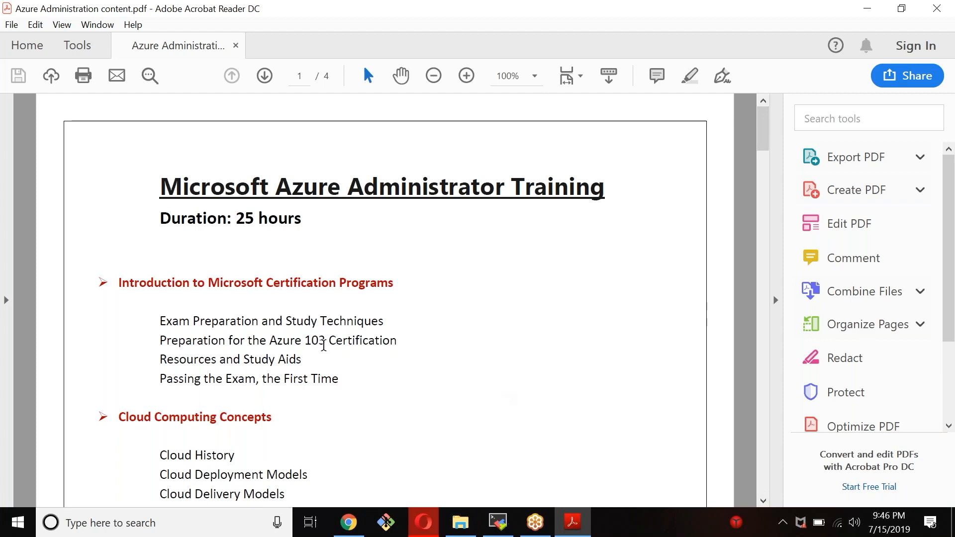
{"action": "mouse_move", "coordinate": [331, 348]}
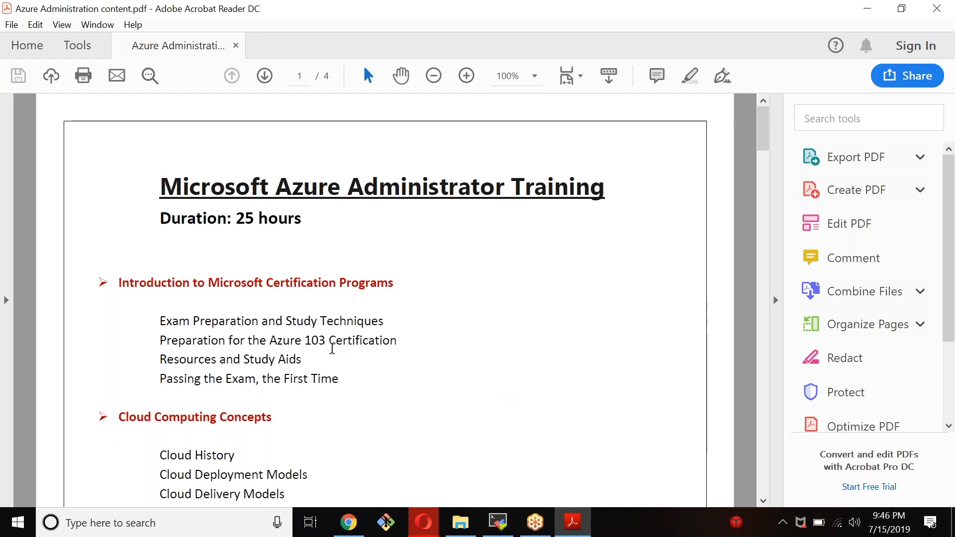
{"action": "mouse_move", "coordinate": [340, 355]}
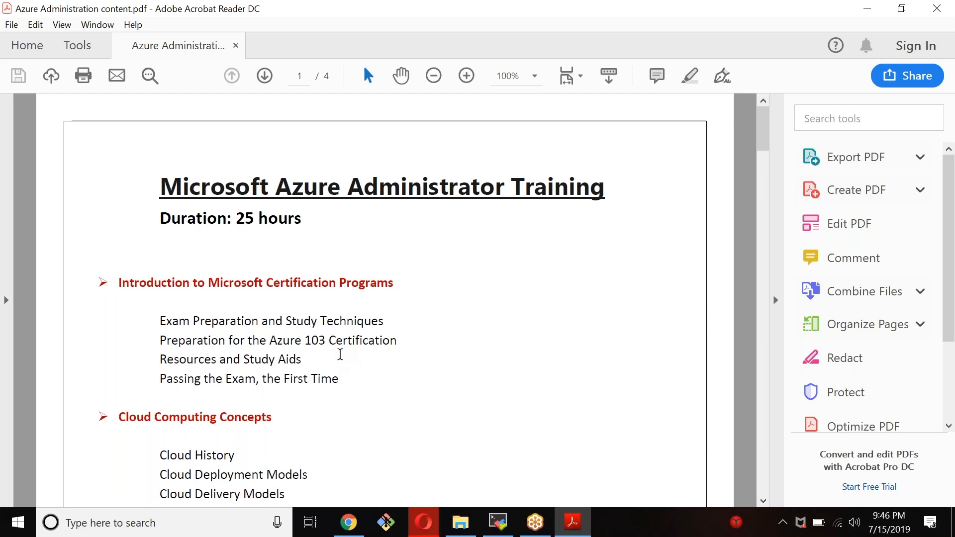
{"action": "mouse_move", "coordinate": [389, 373]}
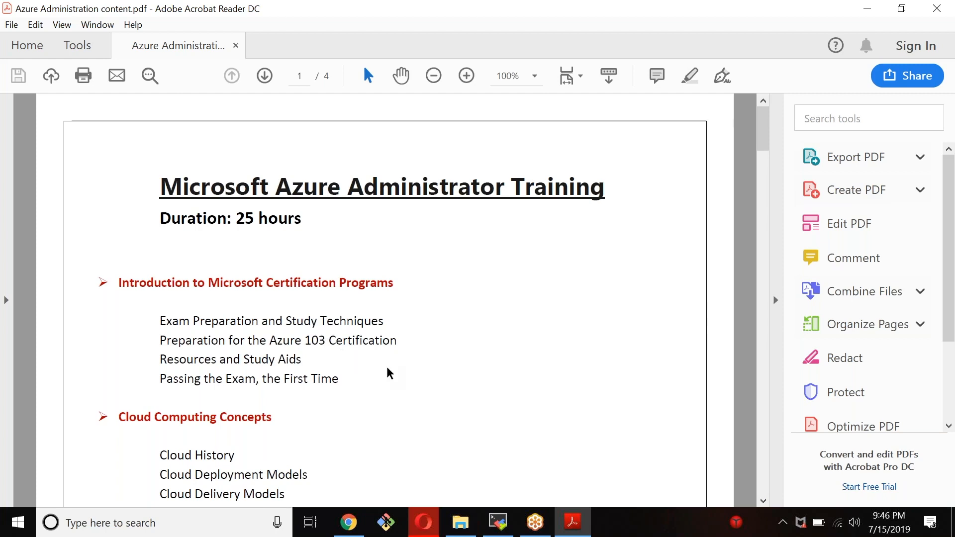
{"action": "mouse_move", "coordinate": [434, 367]}
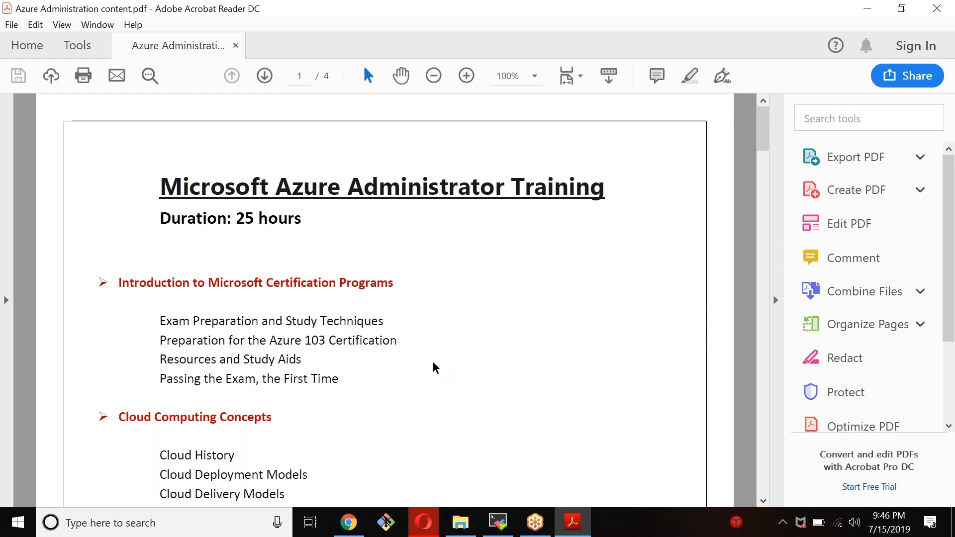
{"action": "mouse_move", "coordinate": [443, 362]}
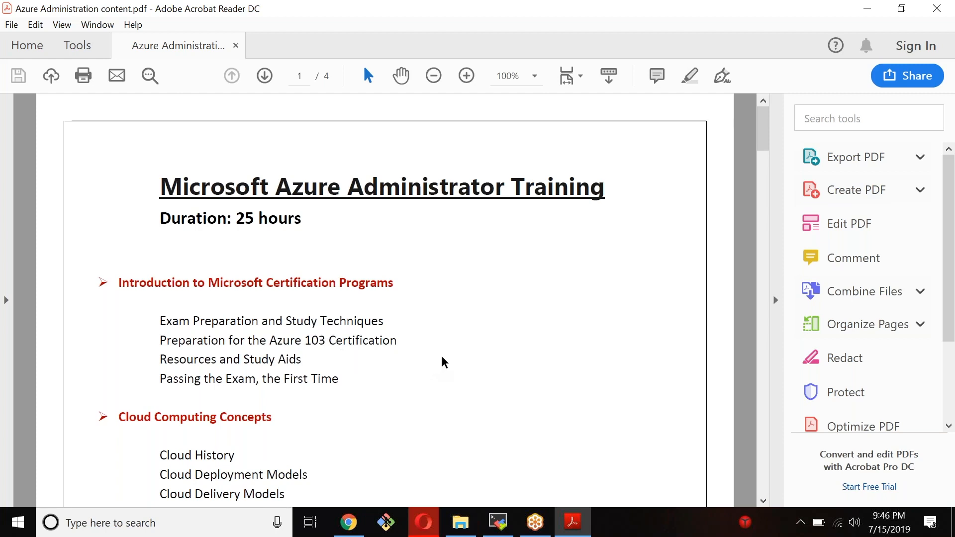
{"action": "mouse_move", "coordinate": [762, 502]}
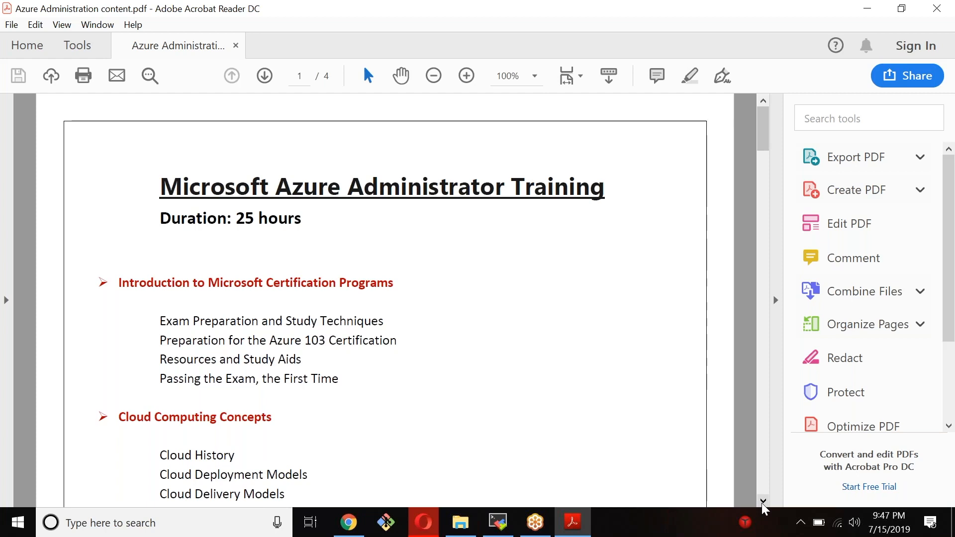
{"action": "mouse_move", "coordinate": [699, 119]}
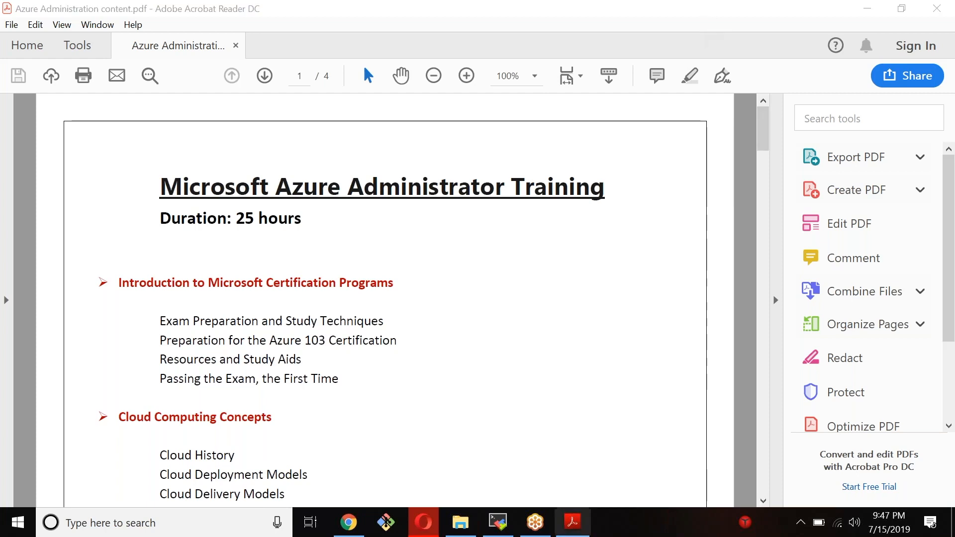
{"action": "mouse_move", "coordinate": [763, 503]}
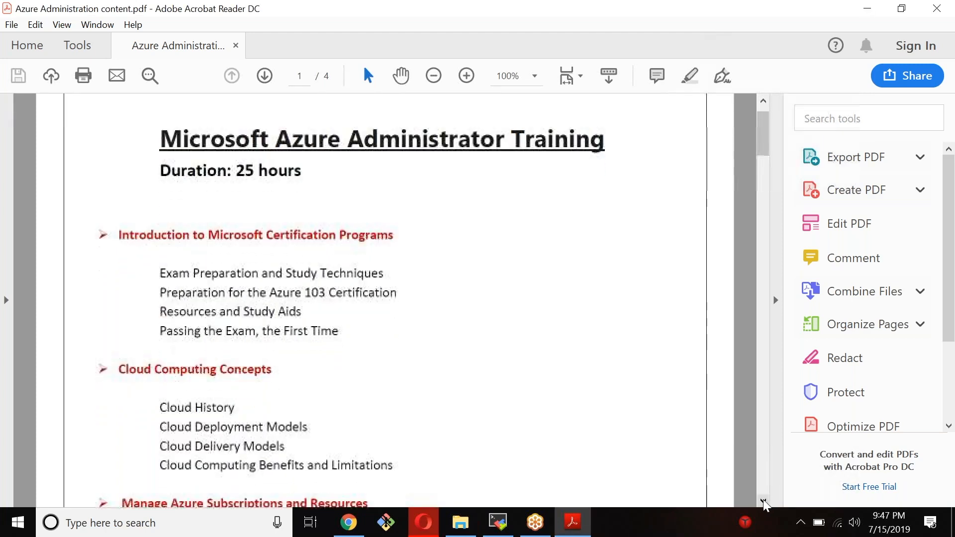
Step: Scroll page one down to the Manage Azure Subscriptions and Resources heading
{"action": "scroll", "scroll_direction": "down", "scroll_amount": 3}
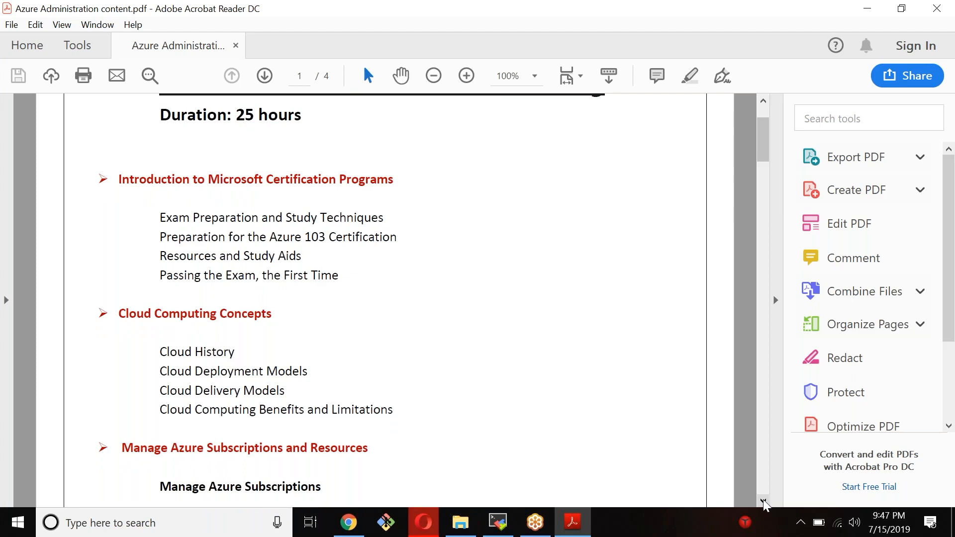
{"action": "mouse_move", "coordinate": [501, 439]}
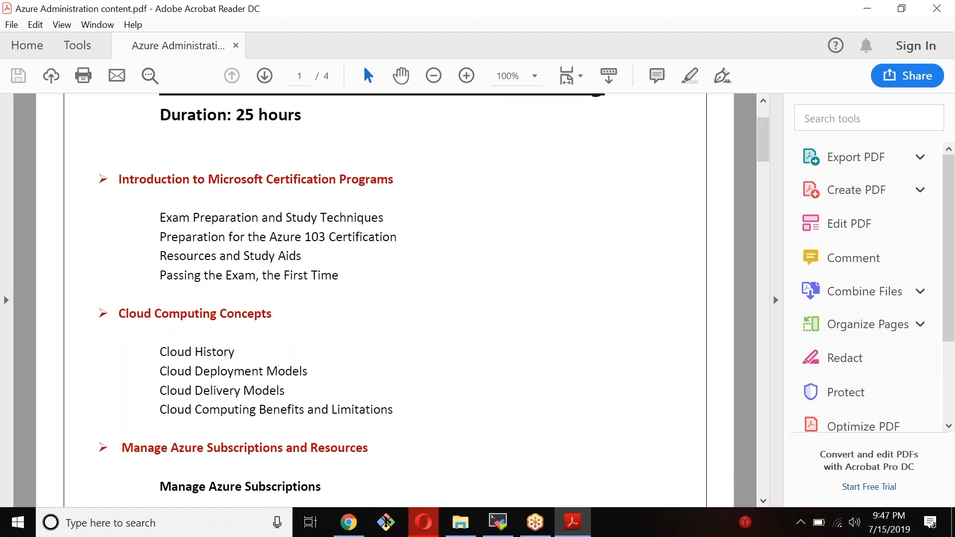
Step: Scroll past Analyze Resource Utilization and Manage resource groups to page two's Implement and Manage Storage
{"action": "scroll", "scroll_direction": "down", "scroll_amount": 3}
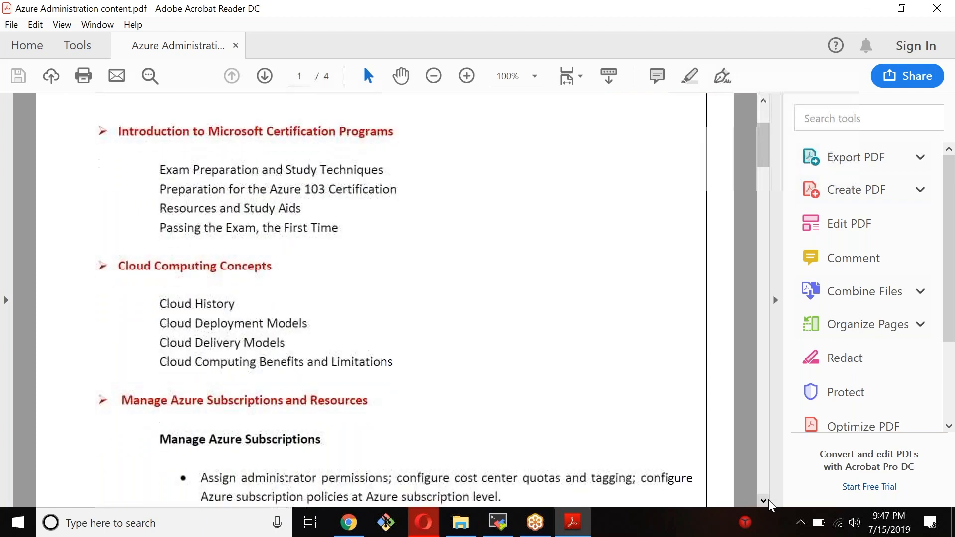
{"action": "scroll", "scroll_direction": "down", "scroll_amount": 3}
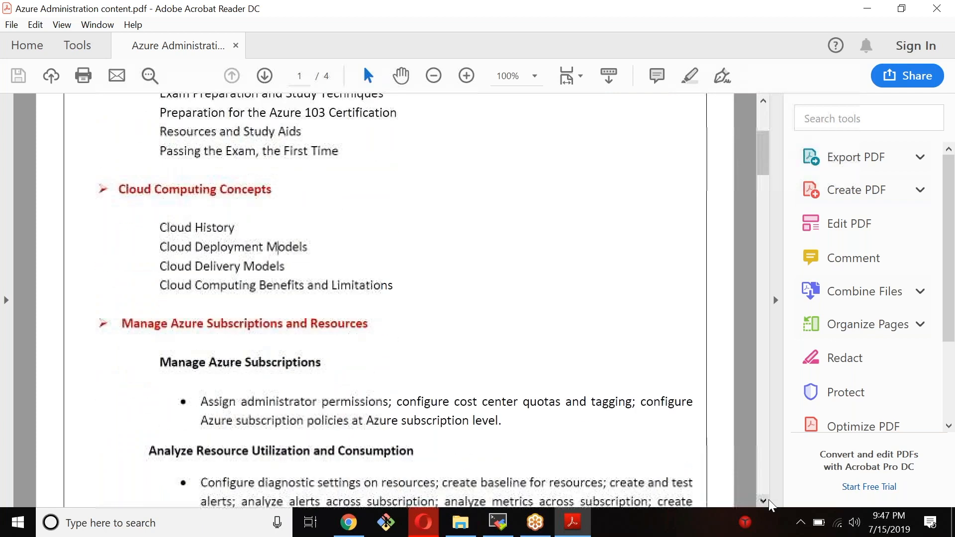
{"action": "scroll", "scroll_direction": "down", "scroll_amount": 3}
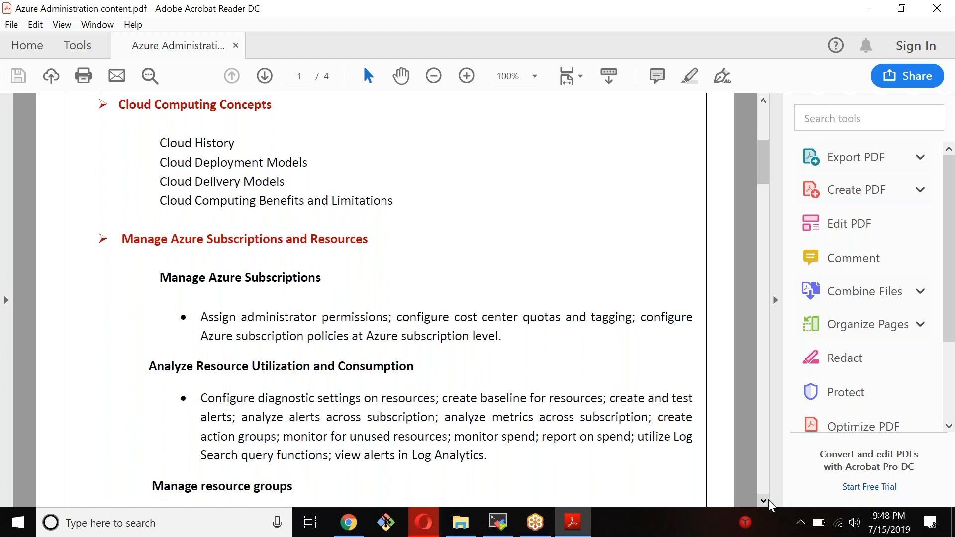
{"action": "scroll", "scroll_direction": "down", "scroll_amount": 3}
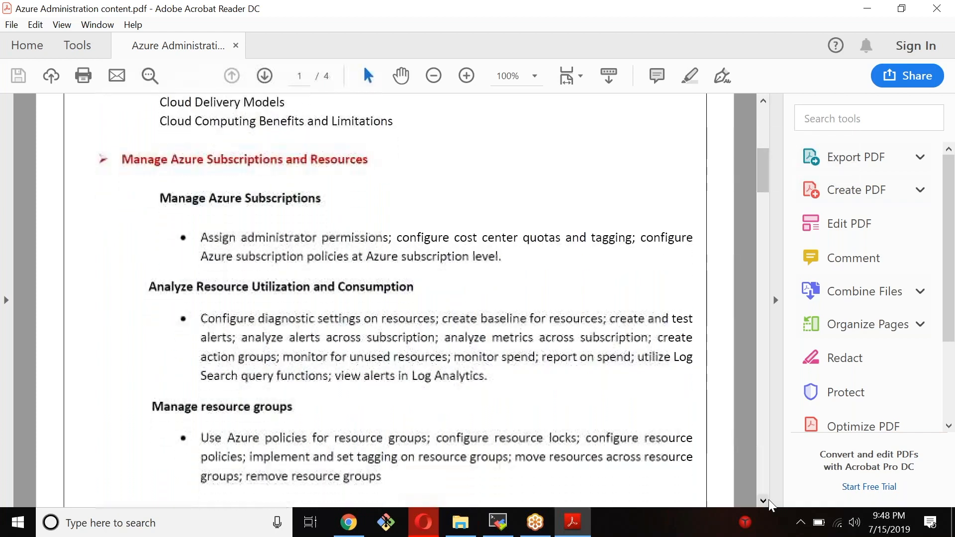
{"action": "scroll", "scroll_direction": "down", "scroll_amount": 3}
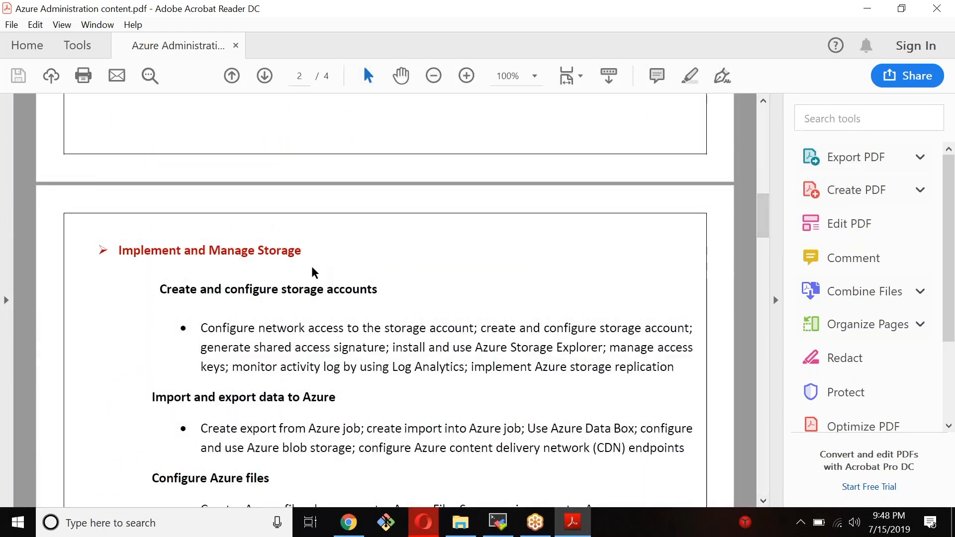
{"action": "mouse_move", "coordinate": [298, 273]}
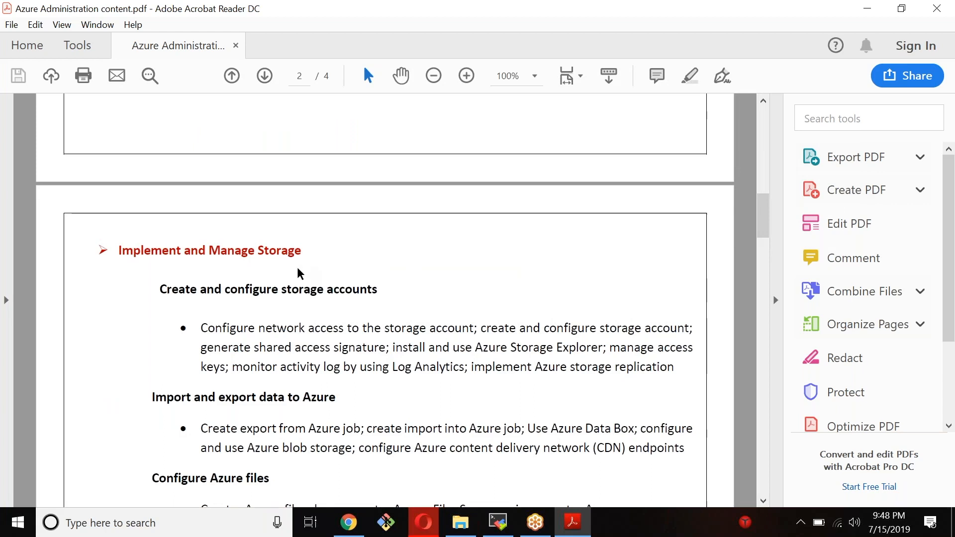
{"action": "mouse_move", "coordinate": [756, 513]}
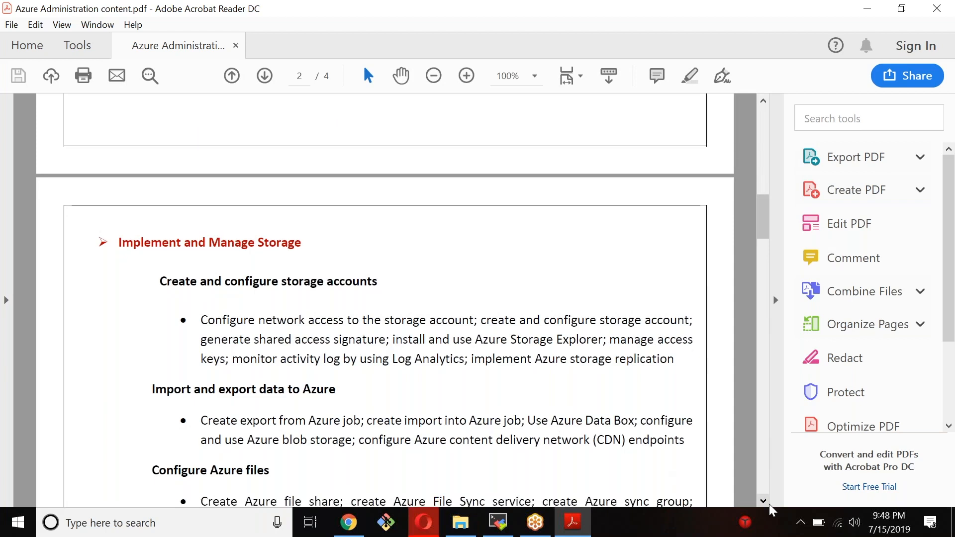
{"action": "mouse_move", "coordinate": [747, 491]}
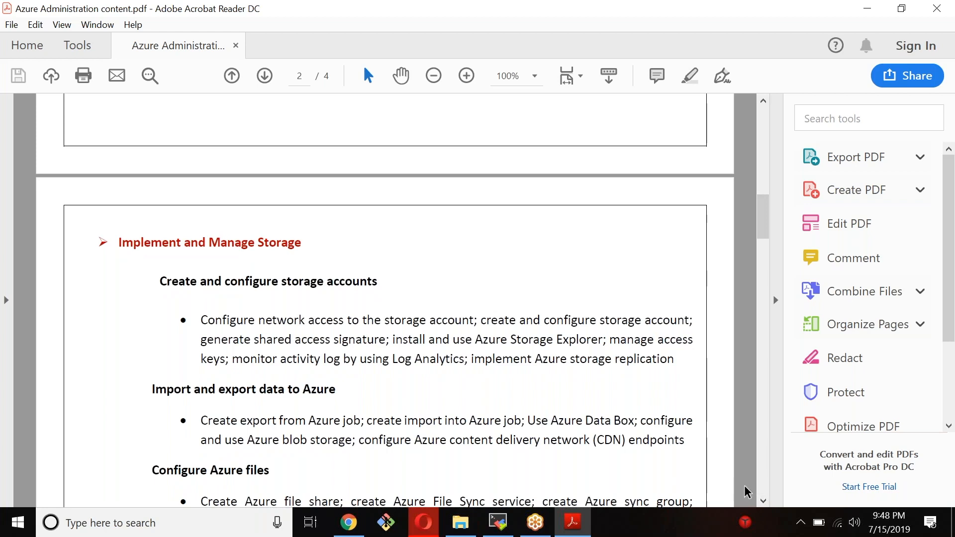
Step: Scroll page two past Implement Azure backup and virtual machines to page three
{"action": "scroll", "scroll_direction": "down", "scroll_amount": 3}
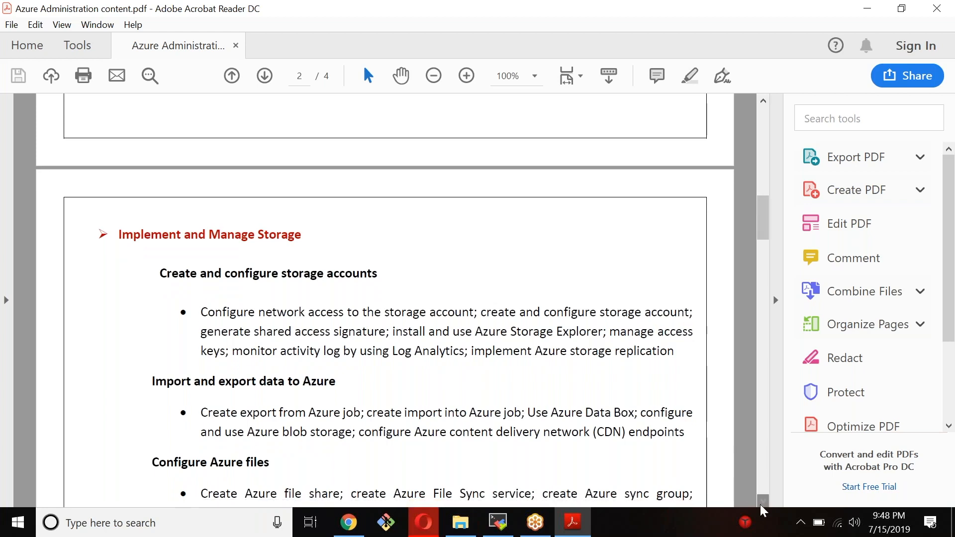
{"action": "scroll", "scroll_direction": "down", "scroll_amount": 3}
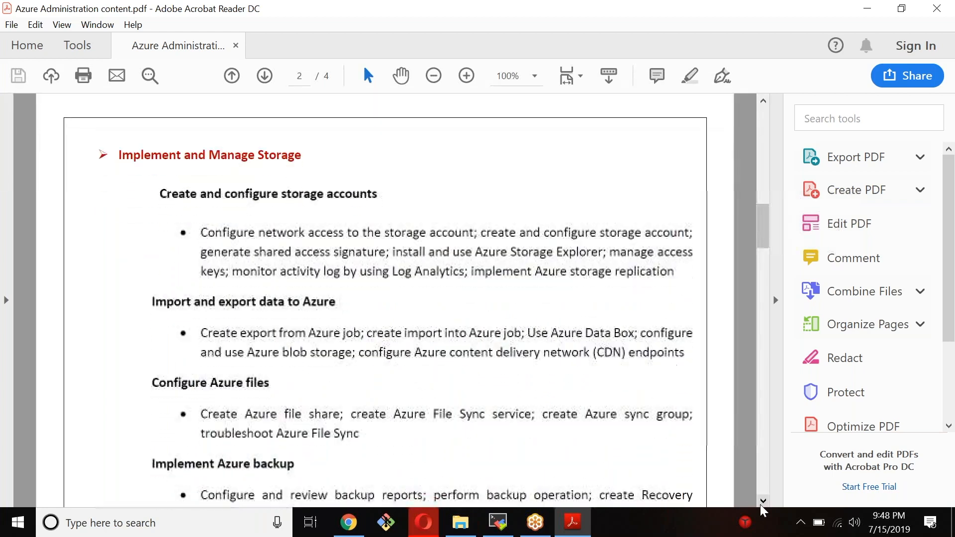
{"action": "scroll", "scroll_direction": "down", "scroll_amount": 3}
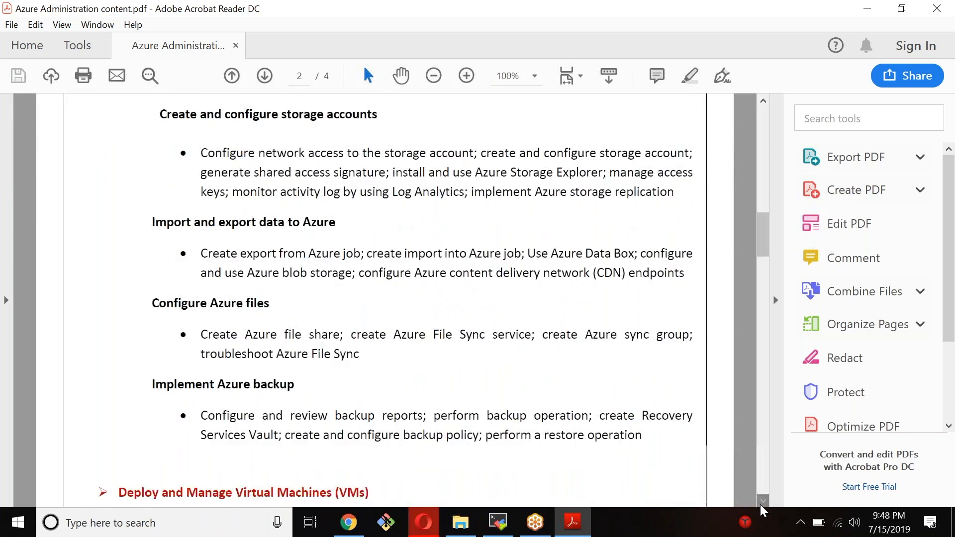
{"action": "scroll", "scroll_direction": "down", "scroll_amount": 3}
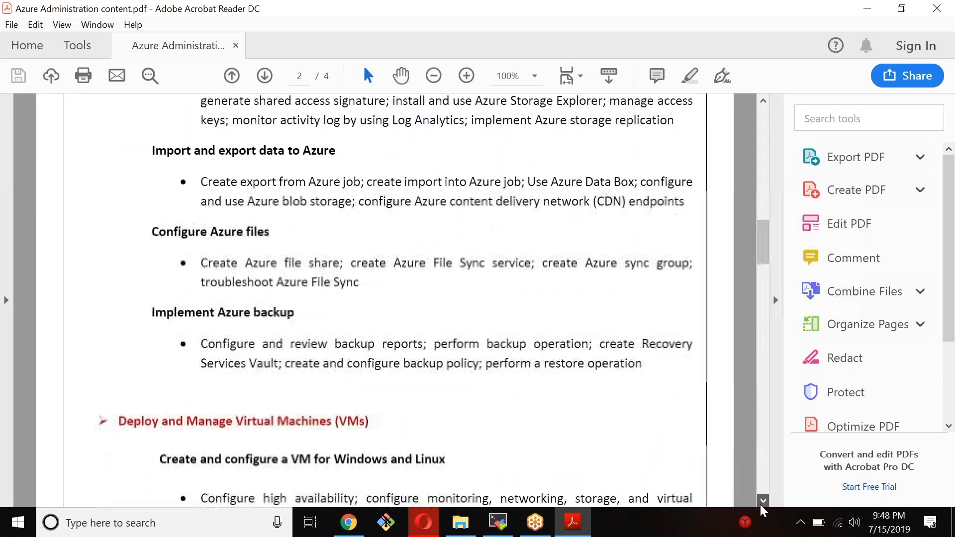
{"action": "scroll", "scroll_direction": "down", "scroll_amount": 3}
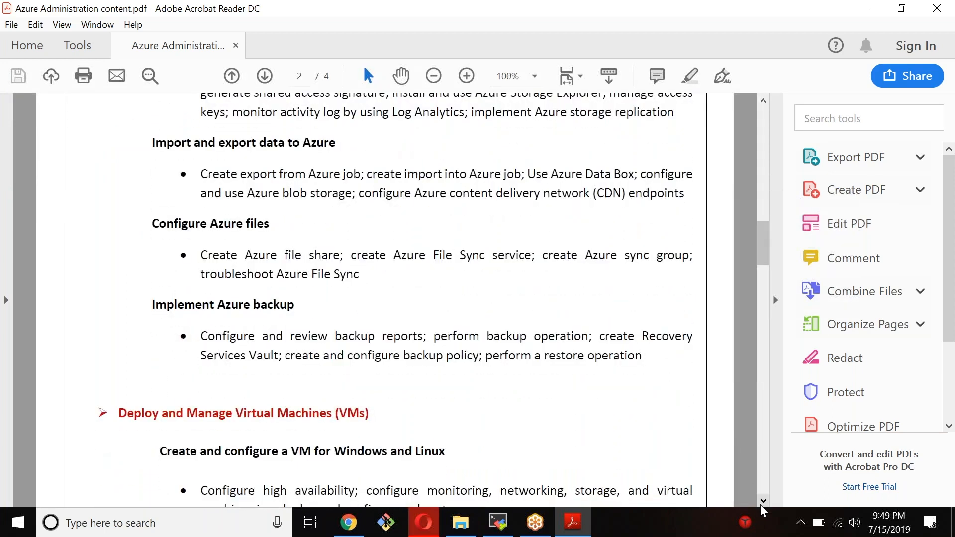
{"action": "scroll", "scroll_direction": "down", "scroll_amount": 3}
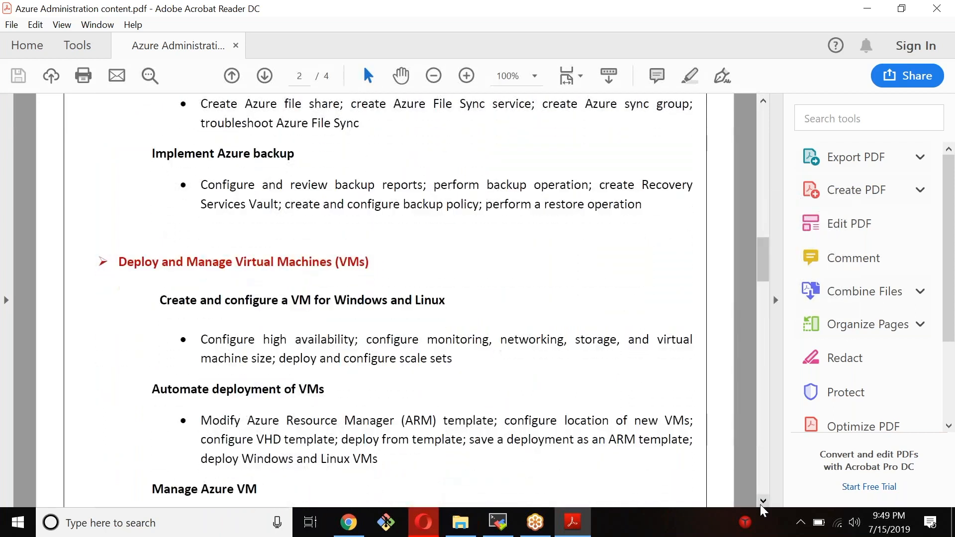
{"action": "scroll", "scroll_direction": "down", "scroll_amount": 3}
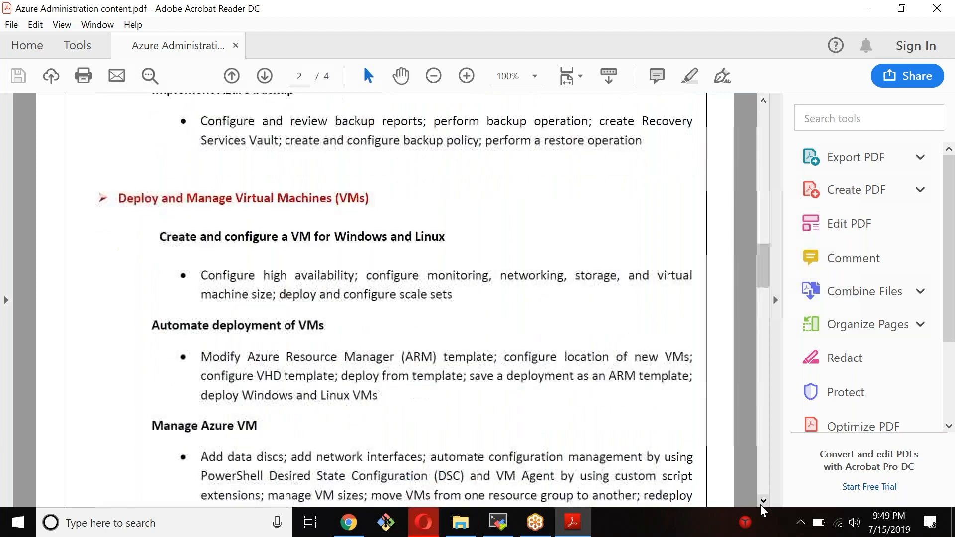
{"action": "scroll", "scroll_direction": "down", "scroll_amount": 3}
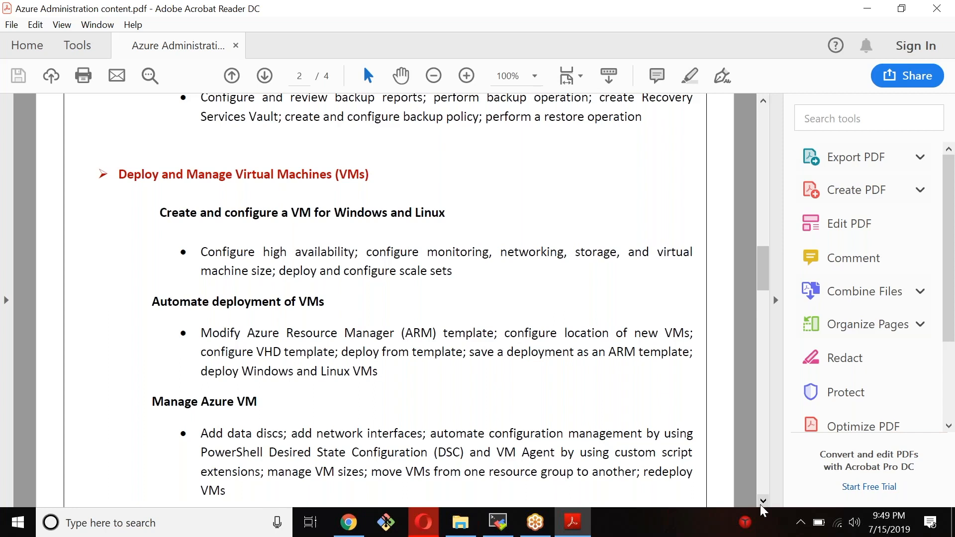
{"action": "scroll", "scroll_direction": "down", "scroll_amount": 3}
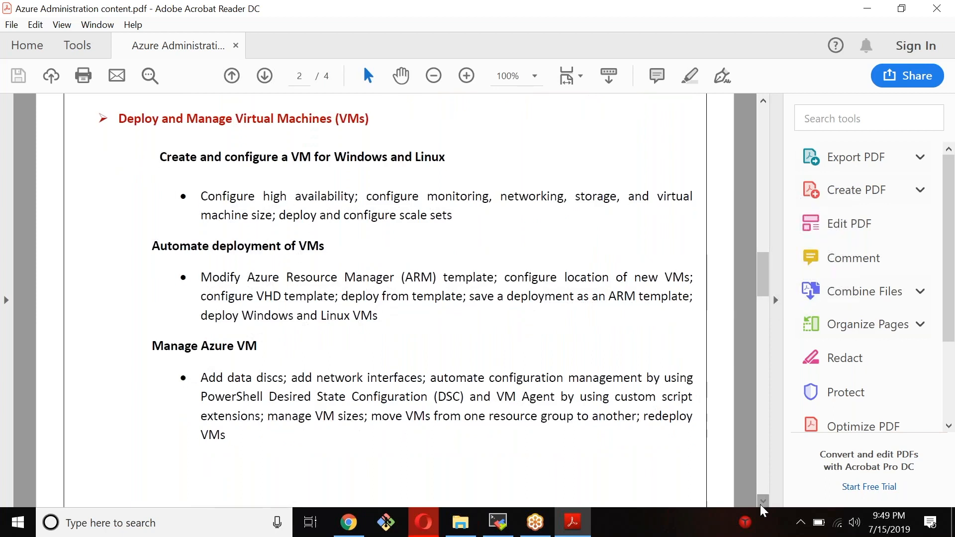
{"action": "scroll", "scroll_direction": "down", "scroll_amount": 3}
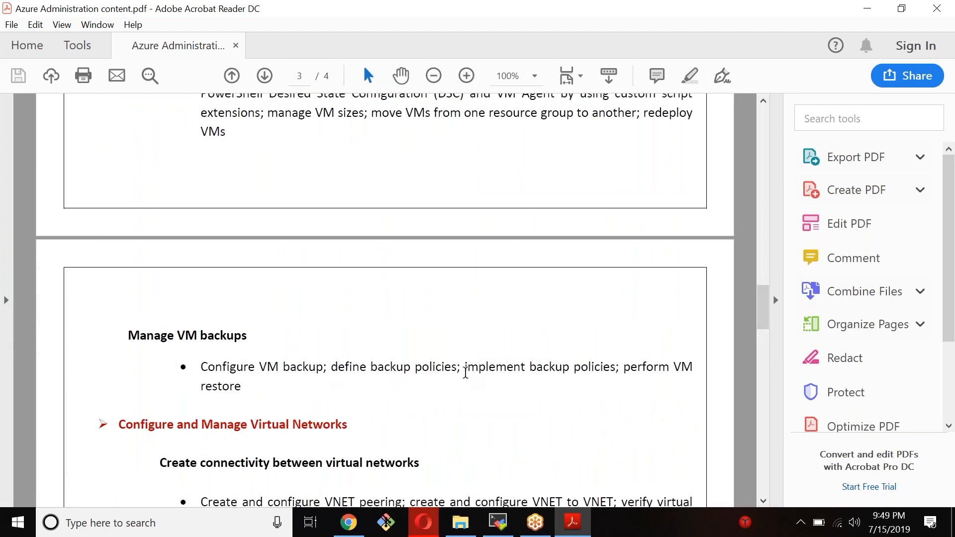
{"action": "mouse_move", "coordinate": [544, 401]}
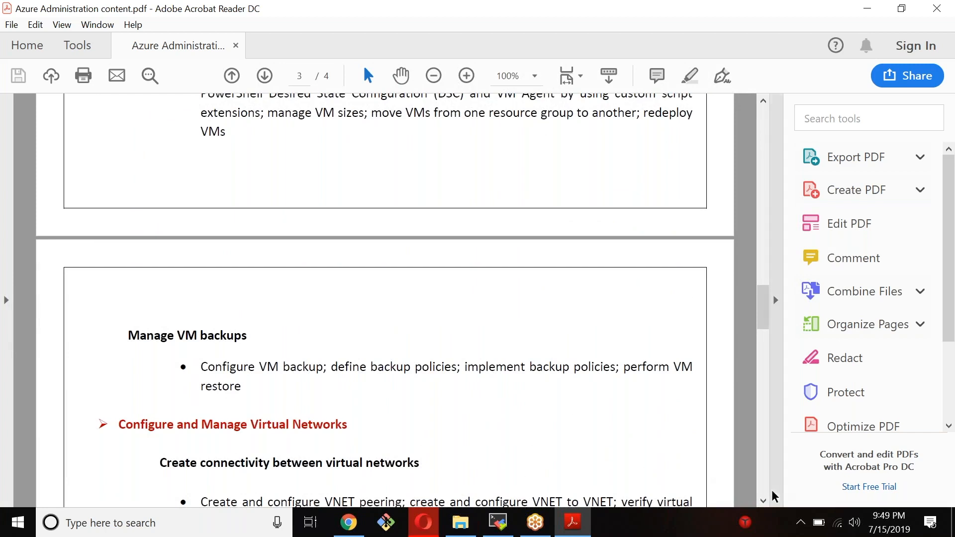
Step: Scroll page three through Manage VM backups and Virtual Networks to Manage Identities
{"action": "scroll", "scroll_direction": "down", "scroll_amount": 3}
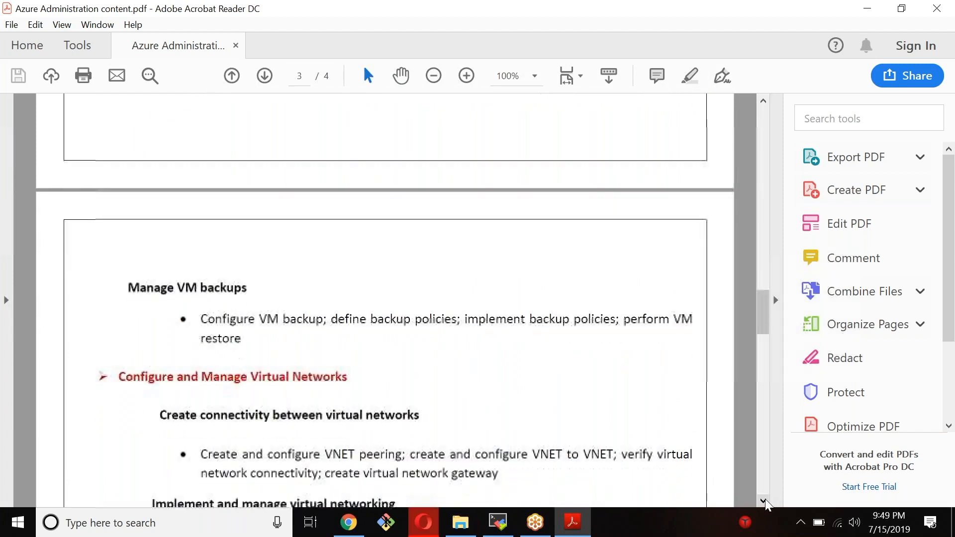
{"action": "scroll", "scroll_direction": "down", "scroll_amount": 3}
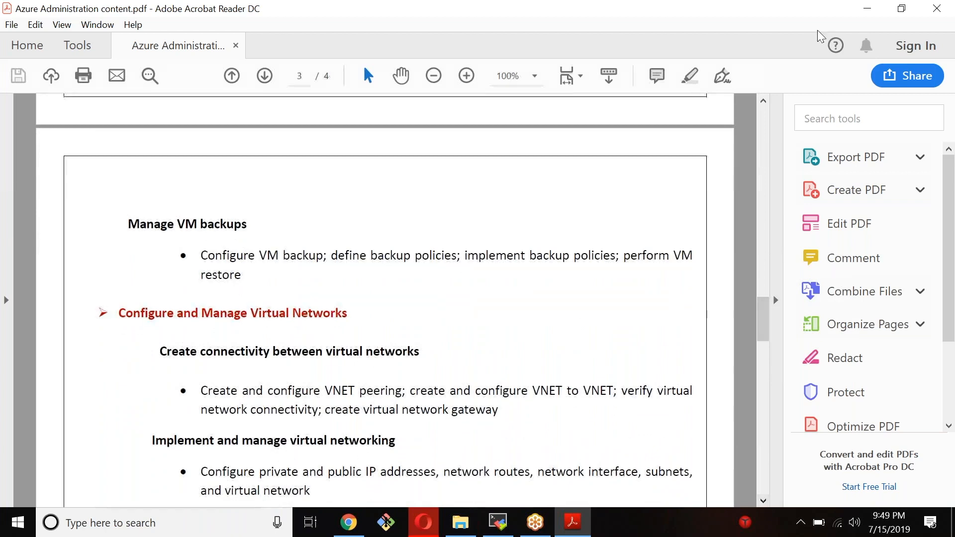
{"action": "mouse_move", "coordinate": [521, 377]}
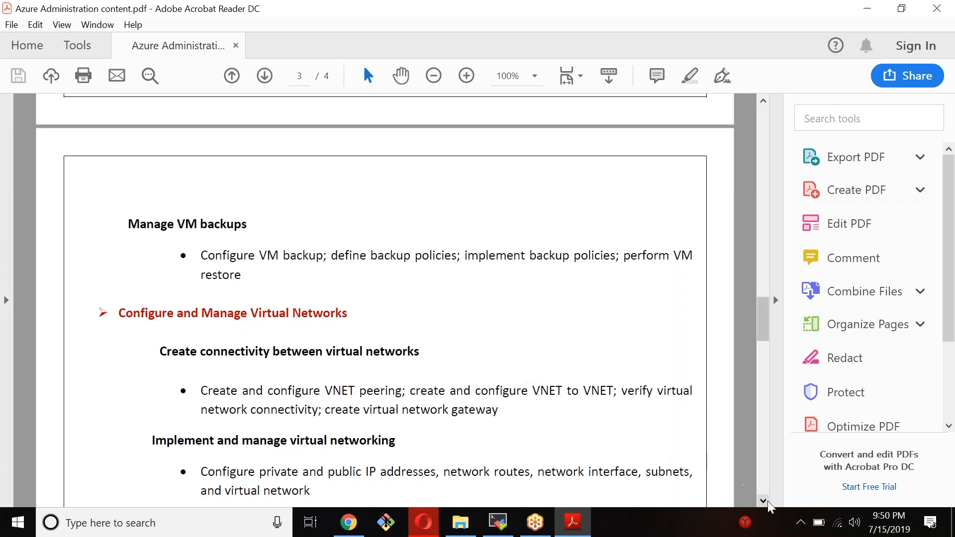
{"action": "scroll", "scroll_direction": "down", "scroll_amount": 3}
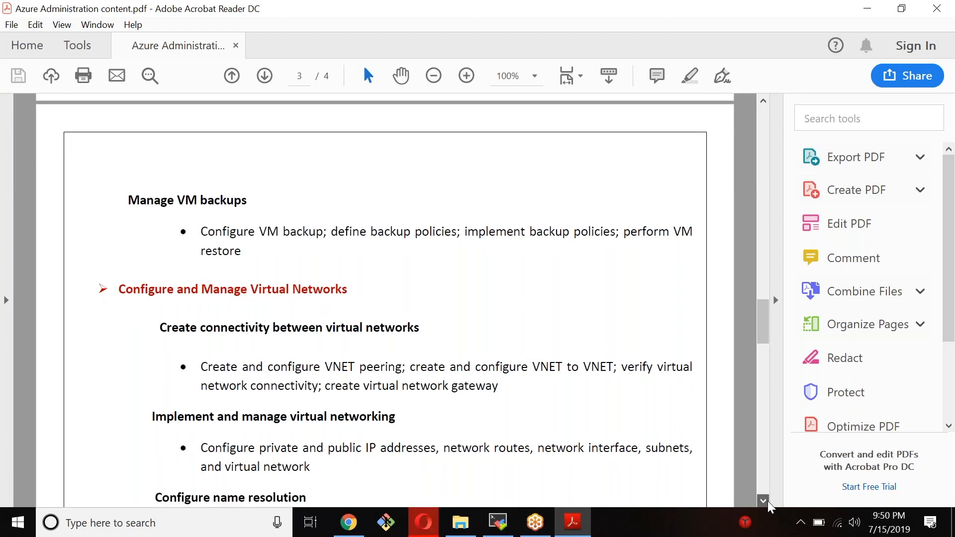
{"action": "scroll", "scroll_direction": "down", "scroll_amount": 3}
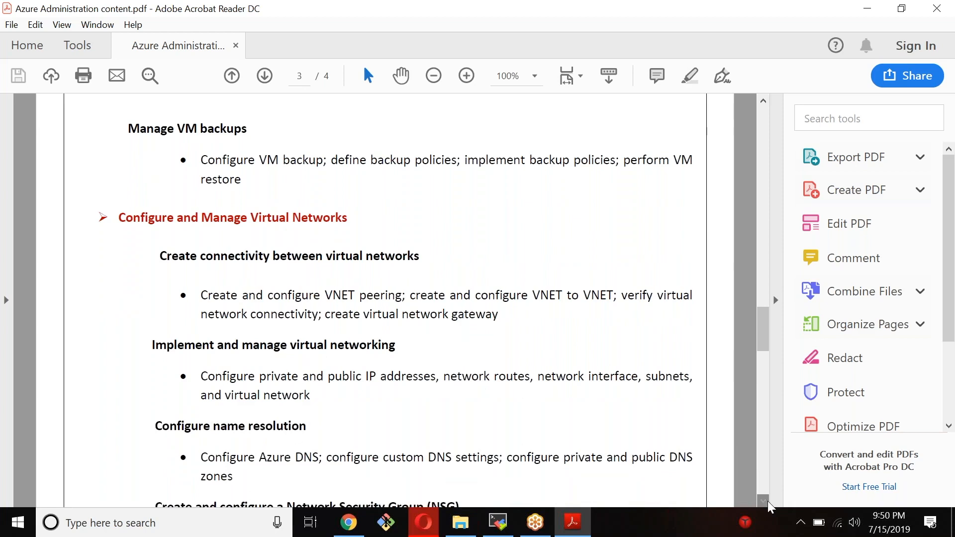
{"action": "scroll", "scroll_direction": "down", "scroll_amount": 3}
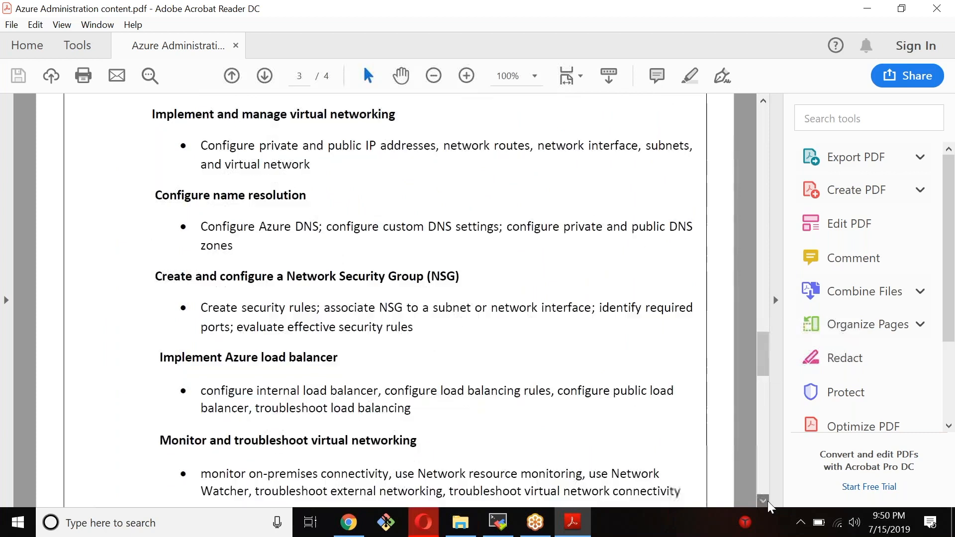
{"action": "scroll", "scroll_direction": "down", "scroll_amount": 3}
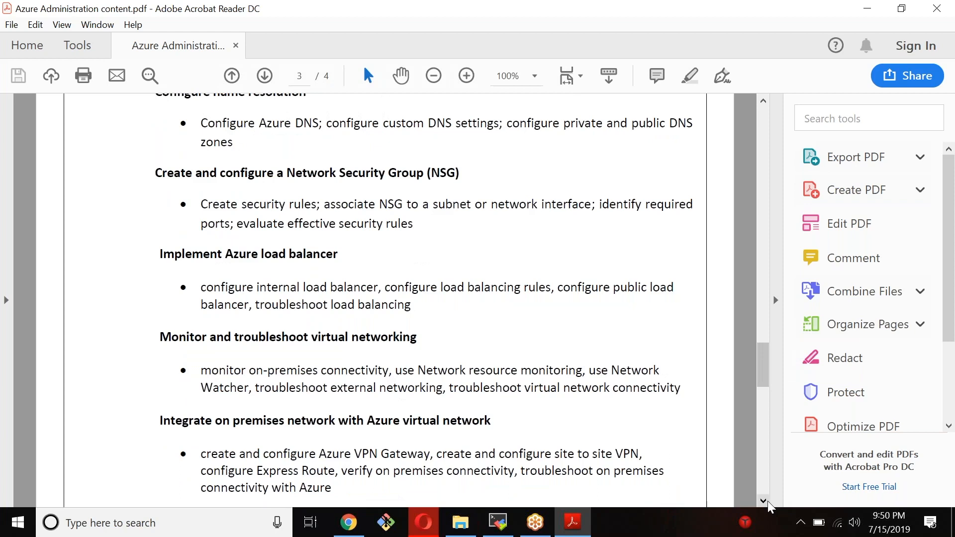
{"action": "scroll", "scroll_direction": "down", "scroll_amount": 3}
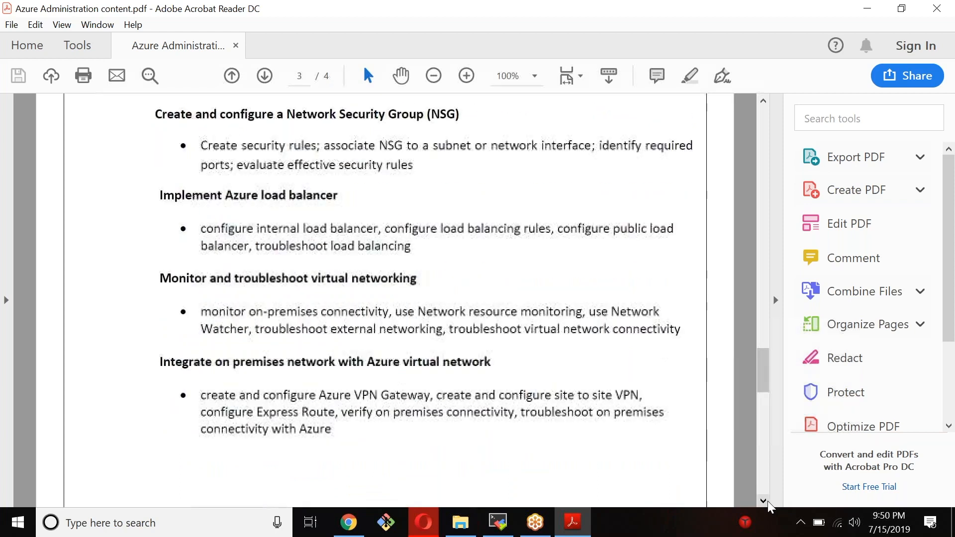
{"action": "scroll", "scroll_direction": "down", "scroll_amount": 3}
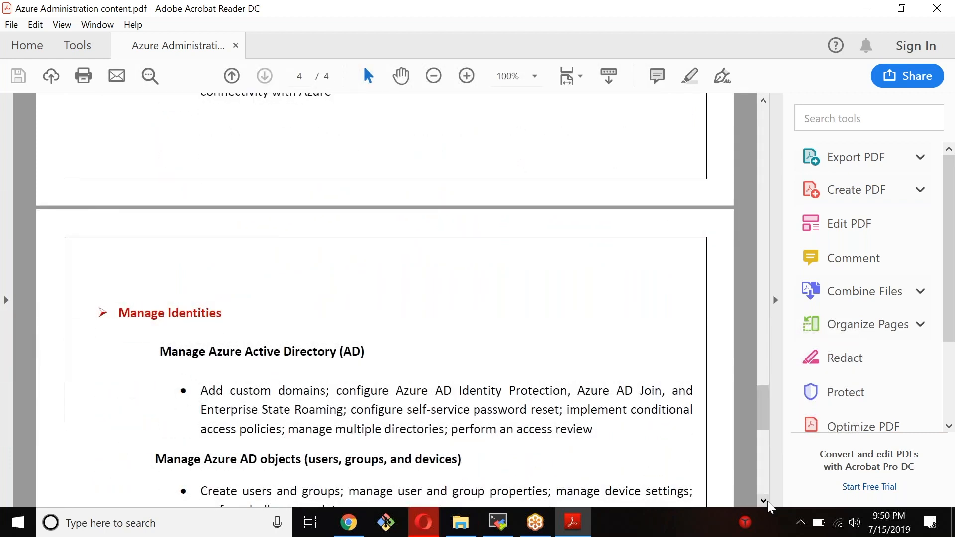
Step: Scroll page four past multi-factor authentication to the Real time use cases heading
{"action": "scroll", "scroll_direction": "down", "scroll_amount": 3}
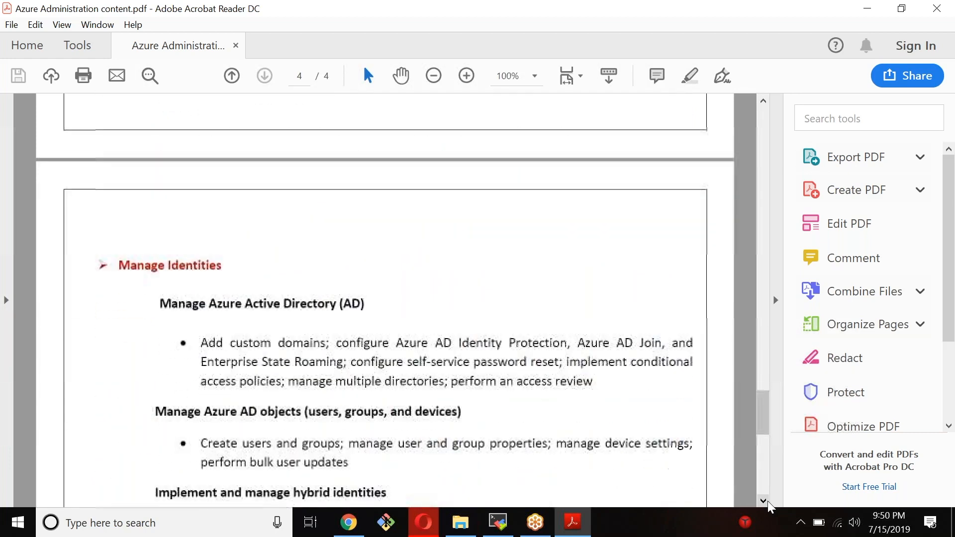
{"action": "scroll", "scroll_direction": "down", "scroll_amount": 3}
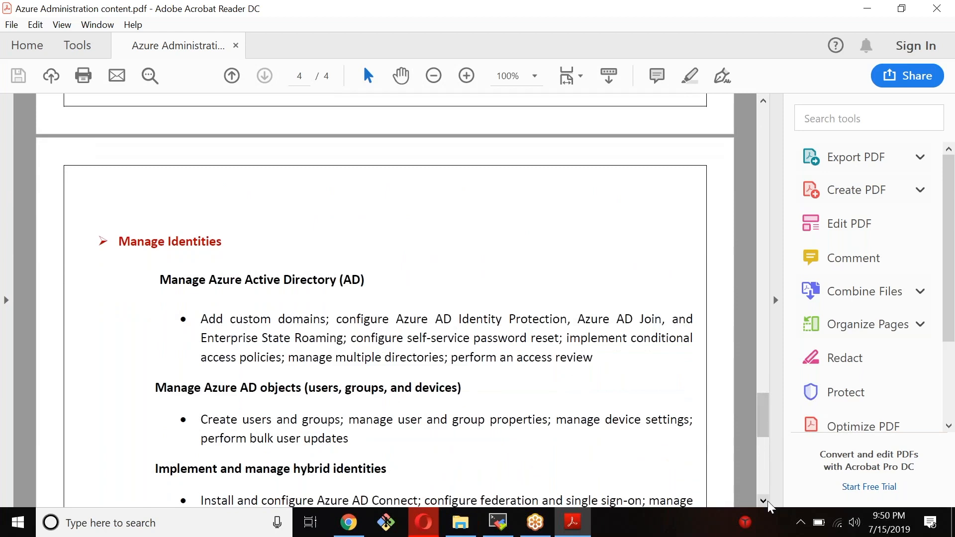
{"action": "scroll", "scroll_direction": "down", "scroll_amount": 3}
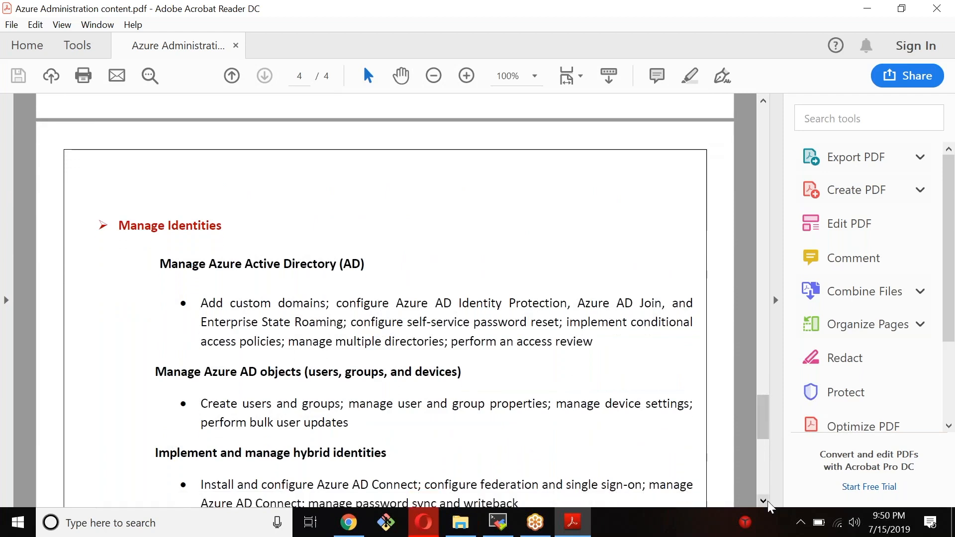
{"action": "scroll", "scroll_direction": "down", "scroll_amount": 3}
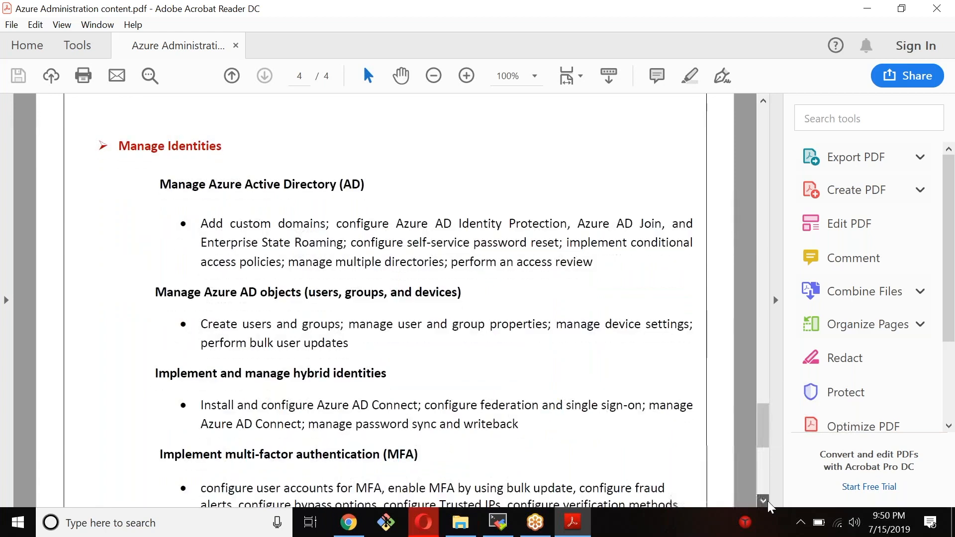
{"action": "scroll", "scroll_direction": "down", "scroll_amount": 3}
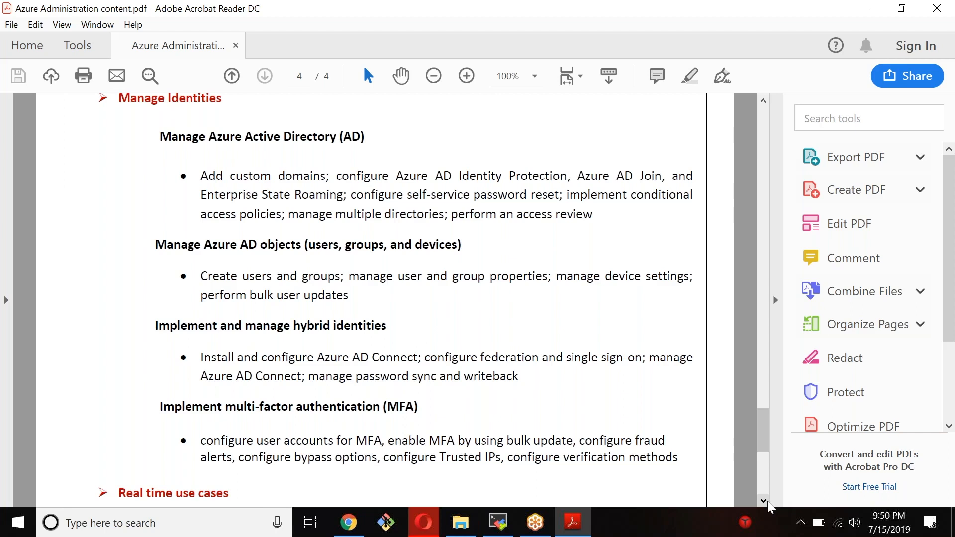
{"action": "scroll", "scroll_direction": "down", "scroll_amount": 3}
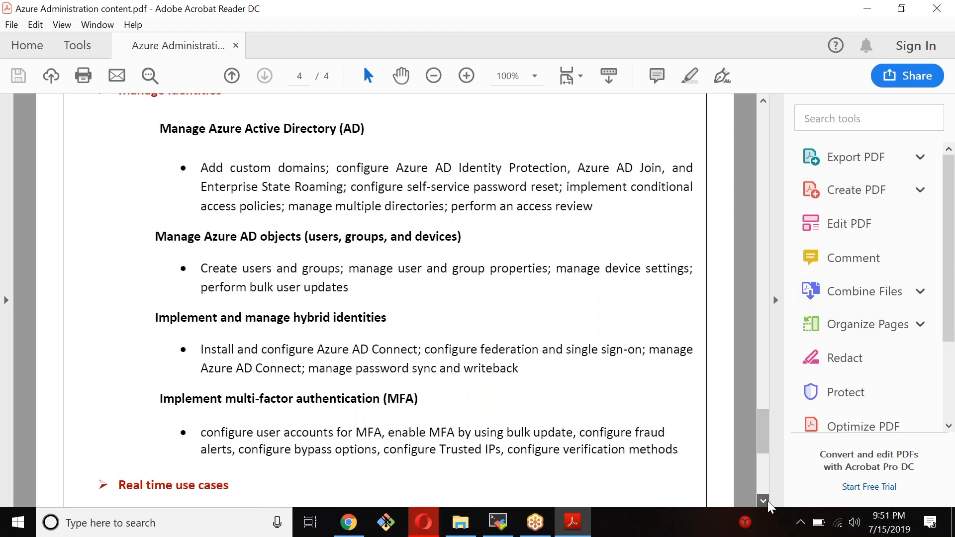
{"action": "scroll", "scroll_direction": "down", "scroll_amount": 3}
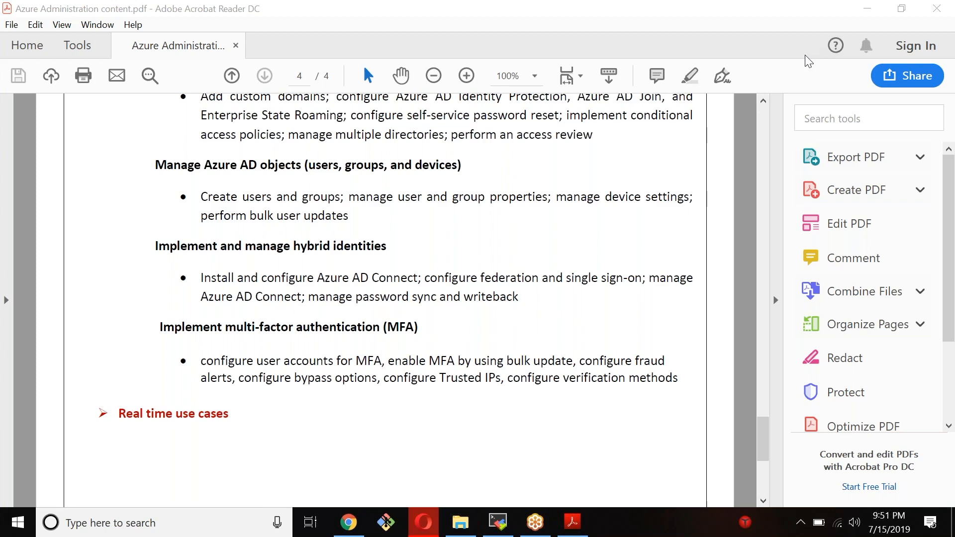
Step: Switch to the Azure_203 Word outline in Read Mode and page to screens 3–4
{"action": "left_click", "coordinate": [608, 523]}
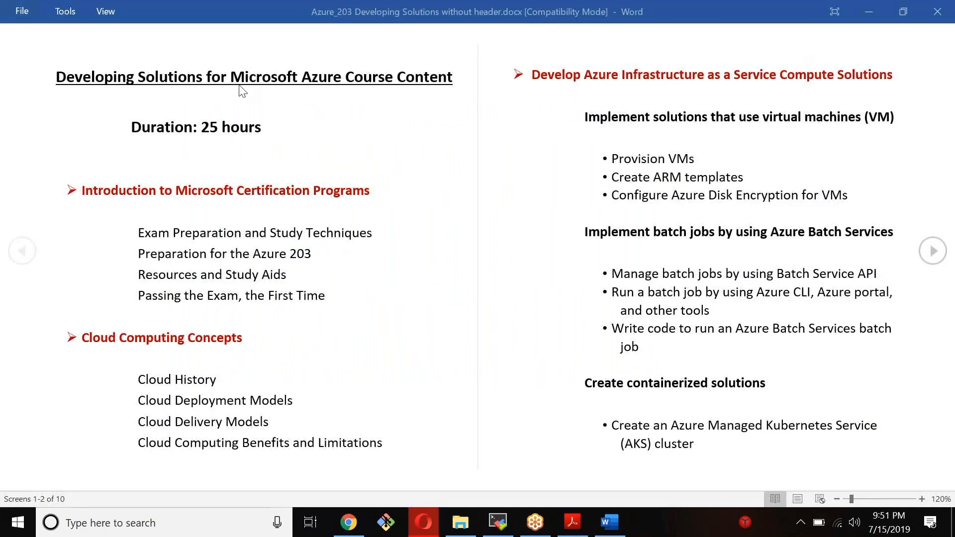
{"action": "mouse_move", "coordinate": [249, 246]}
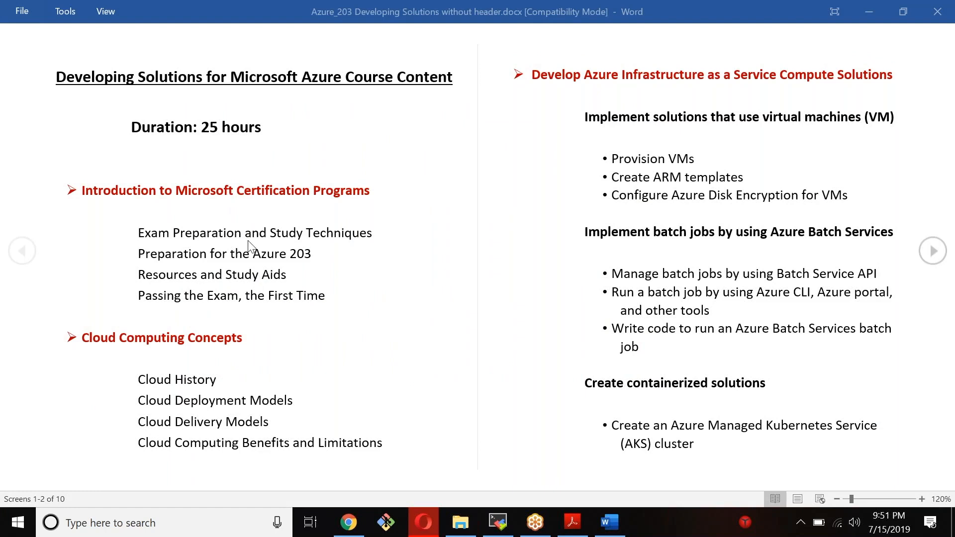
{"action": "mouse_move", "coordinate": [261, 238]}
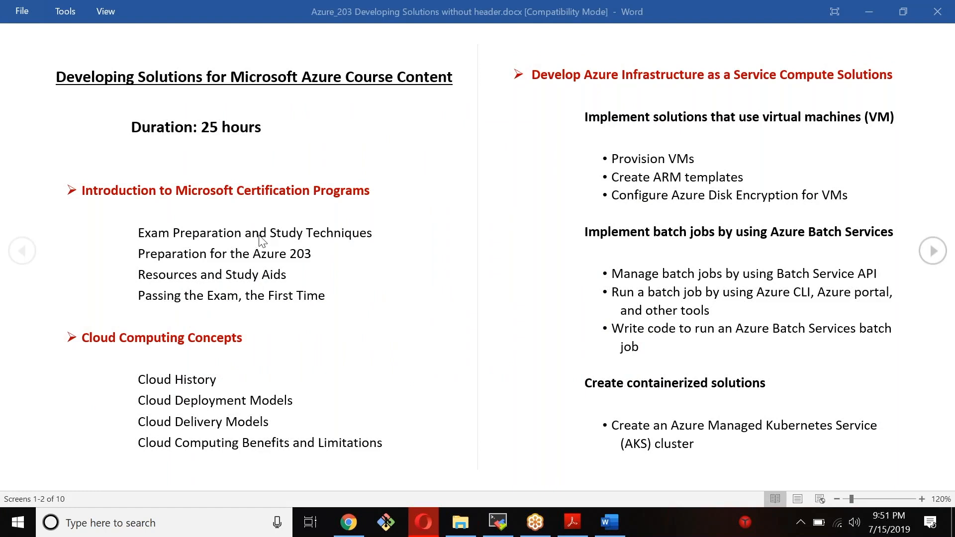
{"action": "mouse_move", "coordinate": [312, 288]}
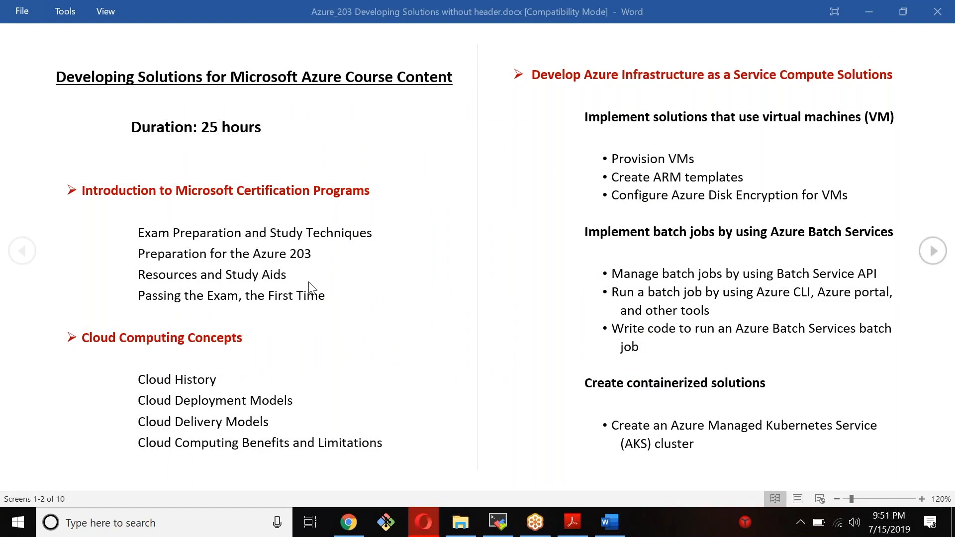
{"action": "mouse_move", "coordinate": [281, 385]}
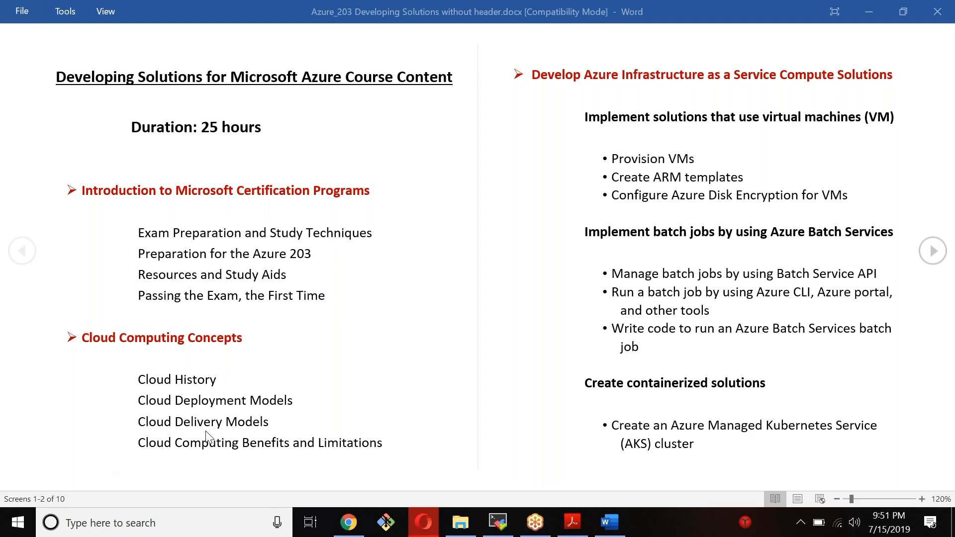
{"action": "mouse_move", "coordinate": [245, 238]}
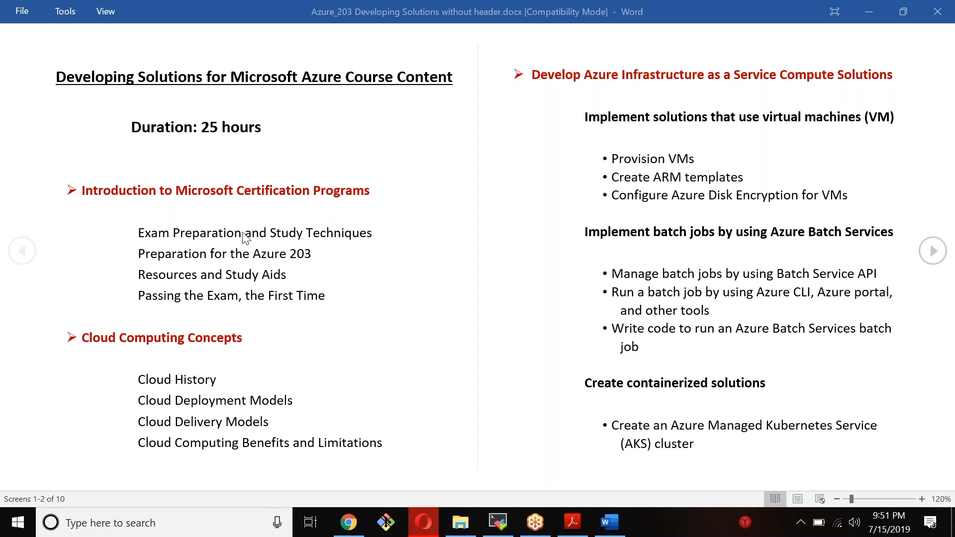
{"action": "mouse_move", "coordinate": [312, 281]}
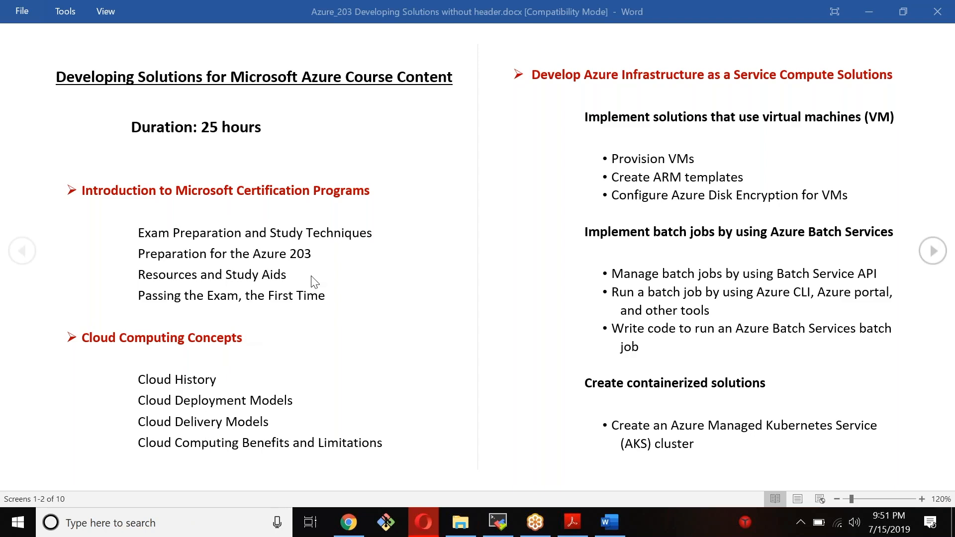
{"action": "mouse_move", "coordinate": [322, 134]}
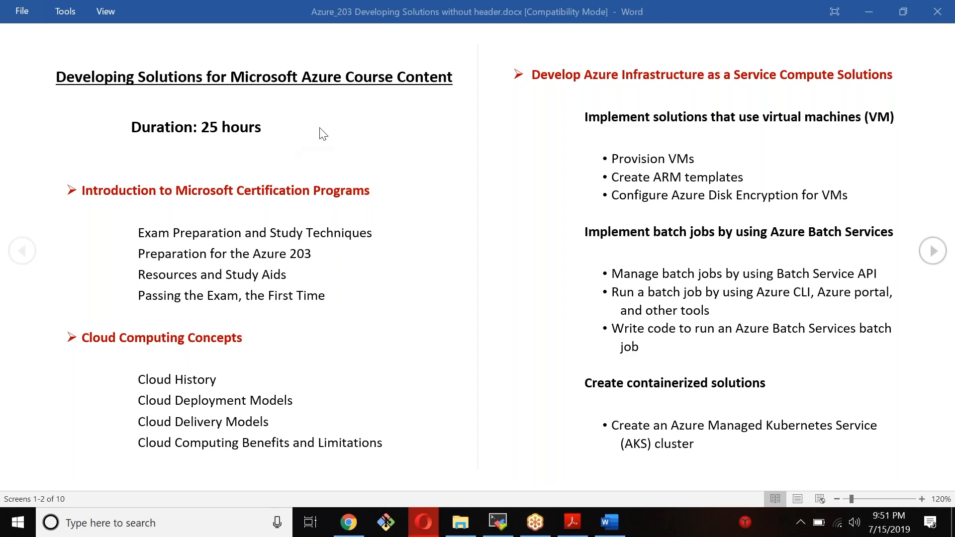
{"action": "mouse_move", "coordinate": [279, 244]}
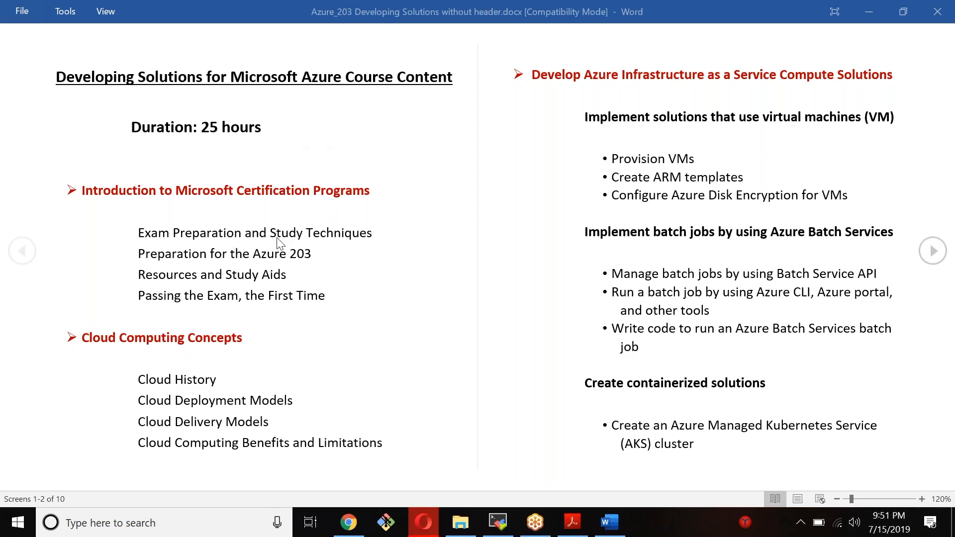
{"action": "mouse_move", "coordinate": [264, 113]}
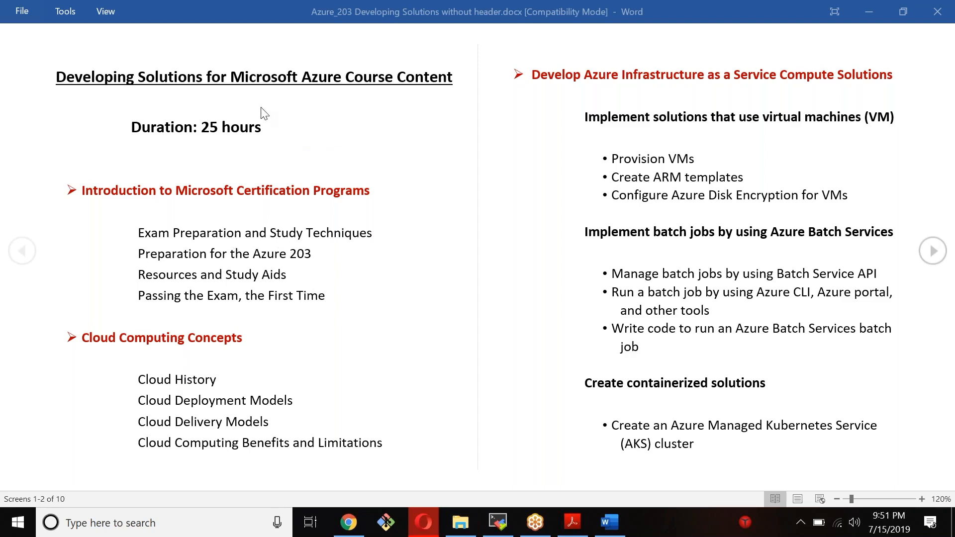
{"action": "mouse_move", "coordinate": [422, 142]}
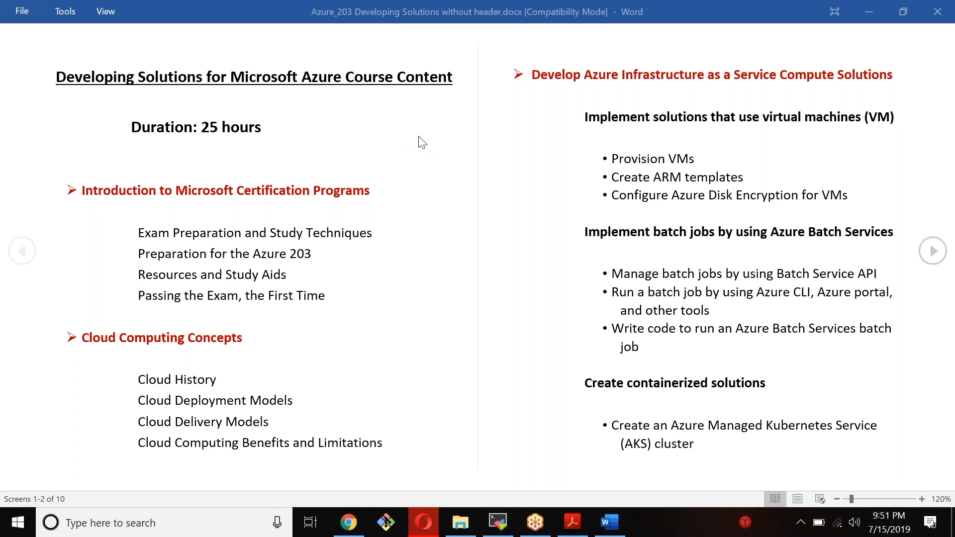
{"action": "mouse_move", "coordinate": [304, 299]}
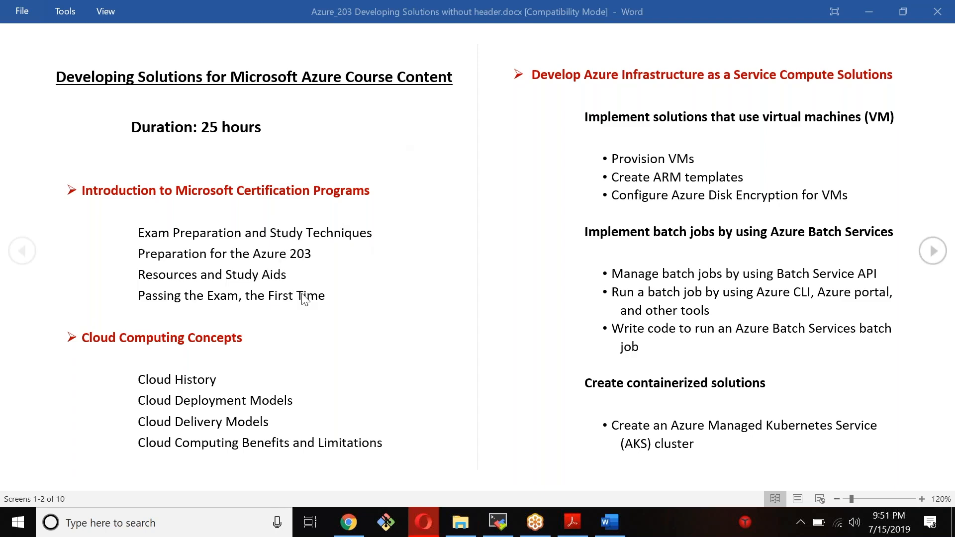
{"action": "mouse_move", "coordinate": [270, 283]}
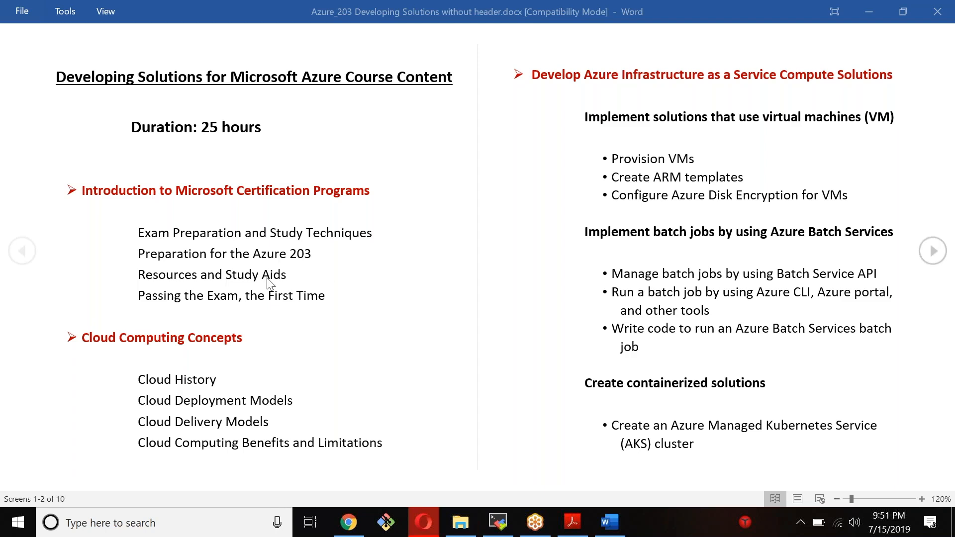
{"action": "mouse_move", "coordinate": [275, 263]}
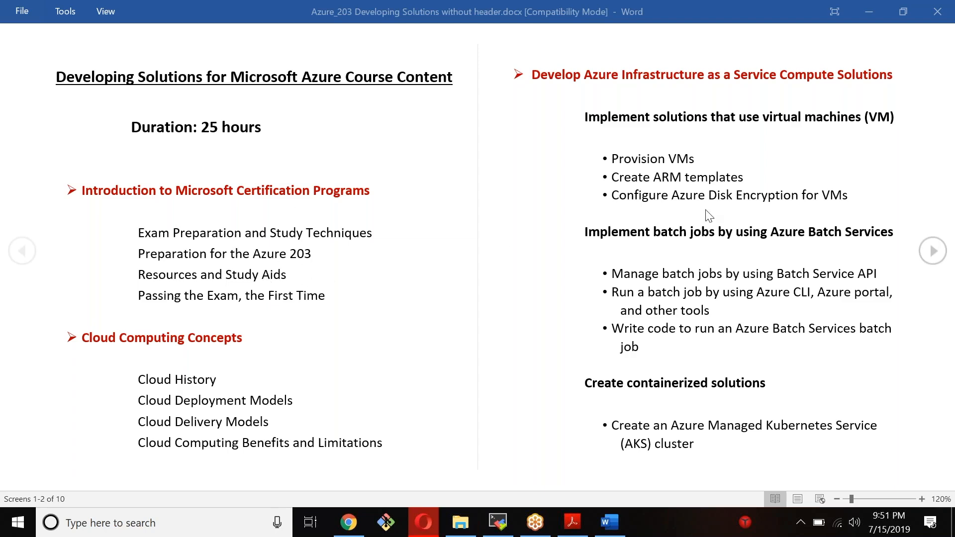
{"action": "mouse_move", "coordinate": [908, 219]}
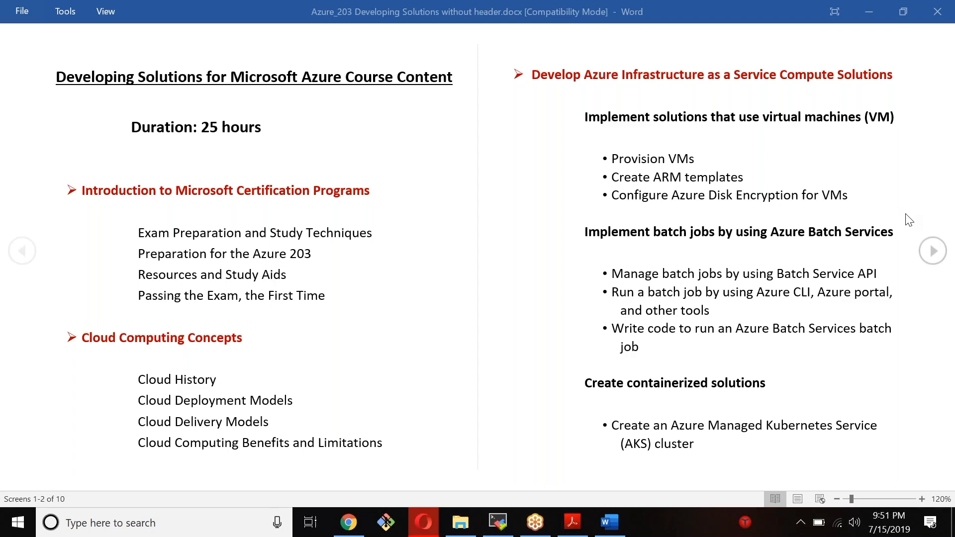
{"action": "mouse_move", "coordinate": [932, 250]}
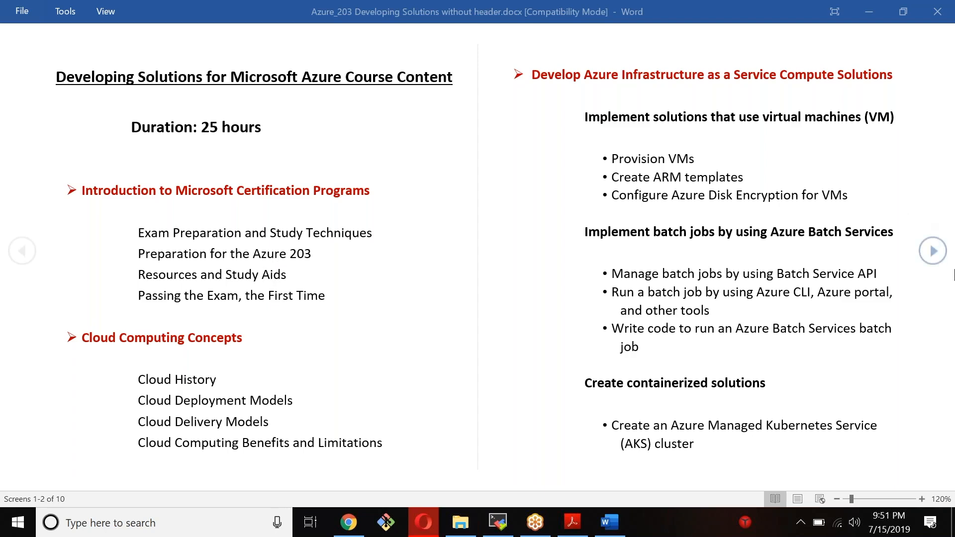
{"action": "mouse_move", "coordinate": [936, 254]}
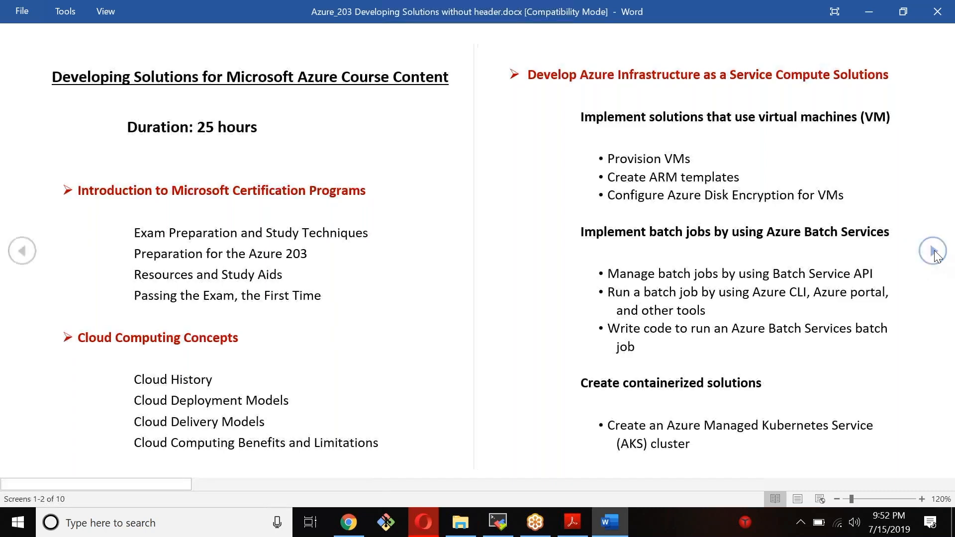
{"action": "left_click", "coordinate": [932, 250]}
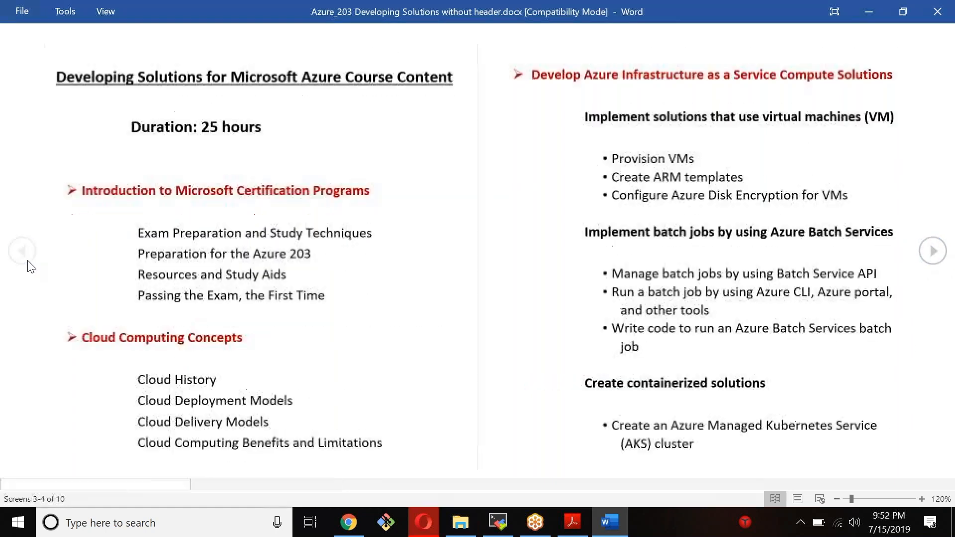